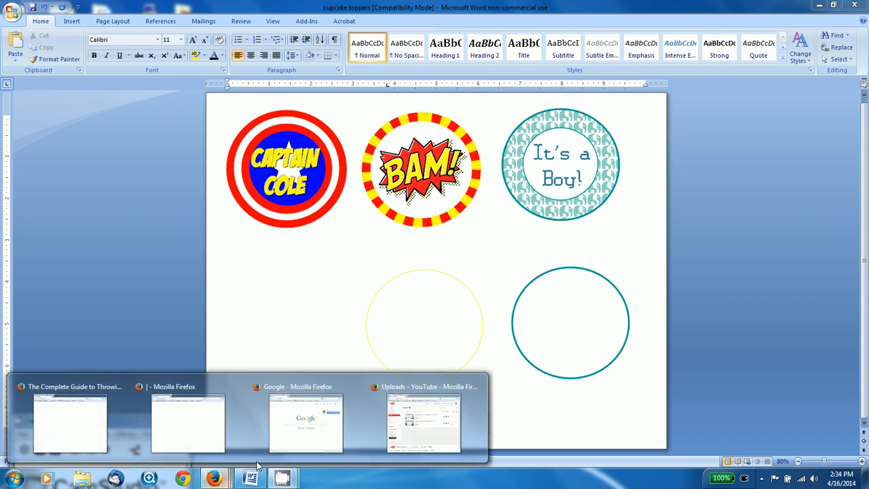
# Draw an oval circle bottom-left, fill it red and remove its outline
pyautogui.click(423, 423)
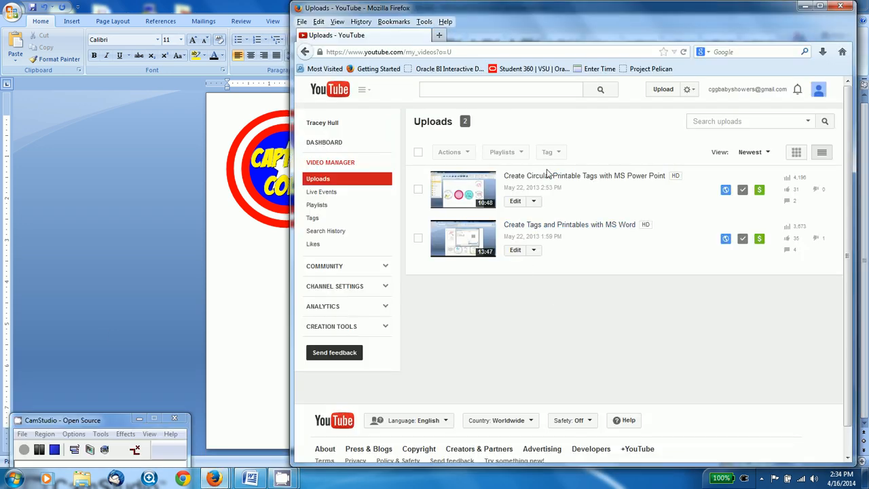
pyautogui.moveTo(584, 175)
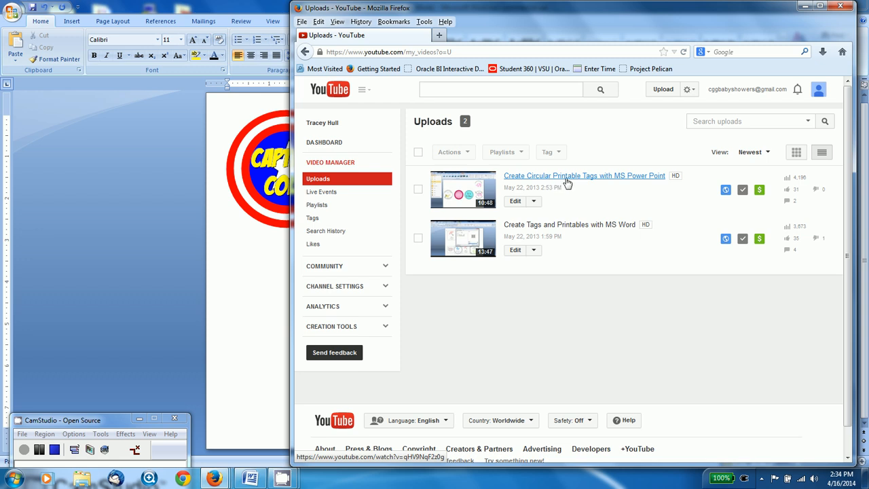
pyautogui.moveTo(558, 229)
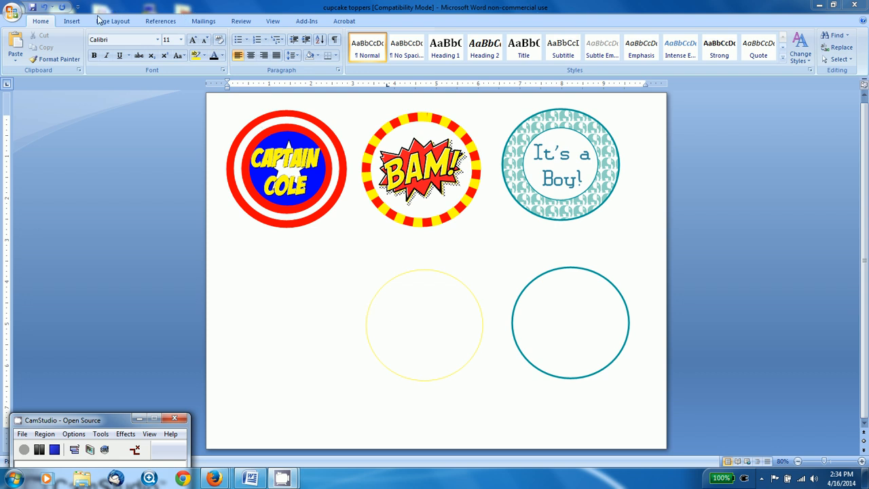
pyautogui.moveTo(284, 185)
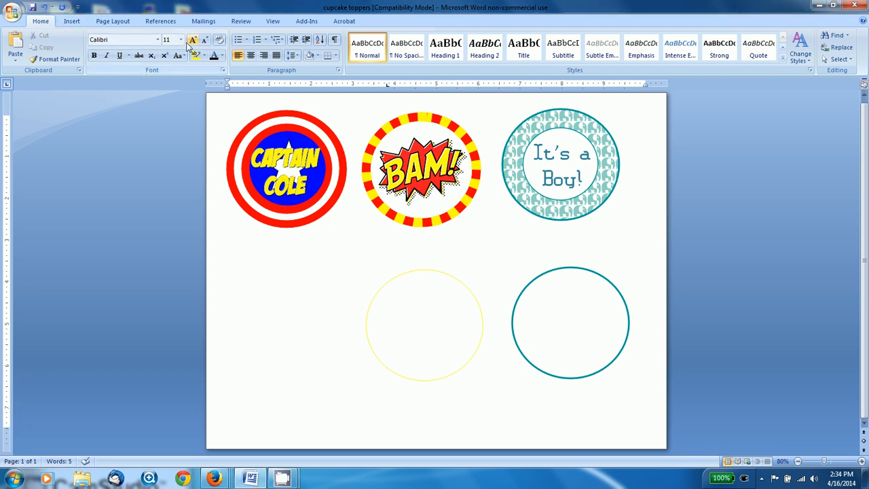
pyautogui.click(72, 21)
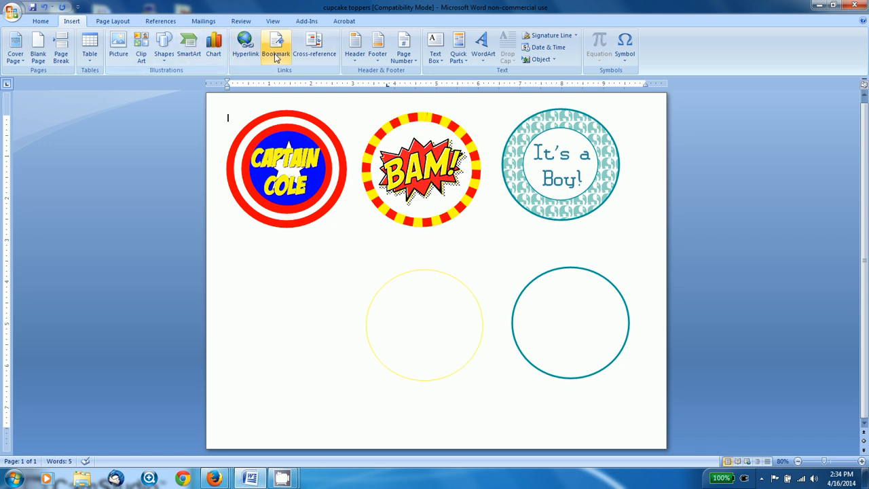
pyautogui.click(163, 44)
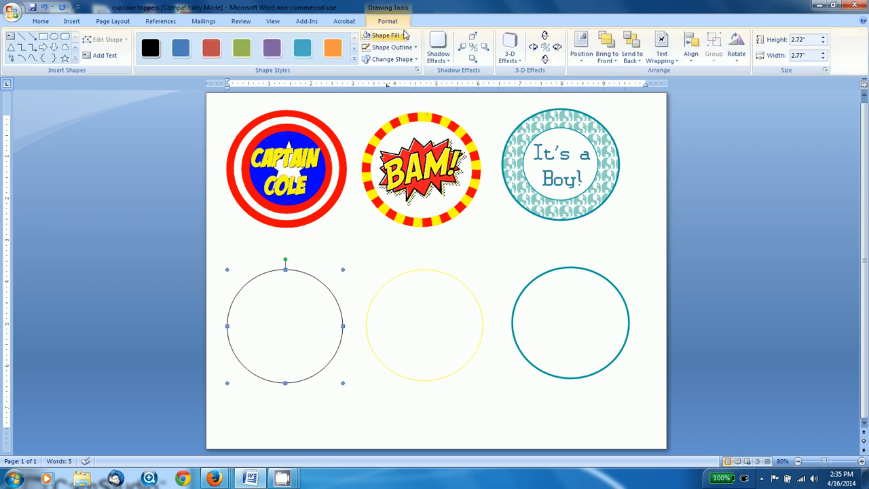
pyautogui.click(385, 35)
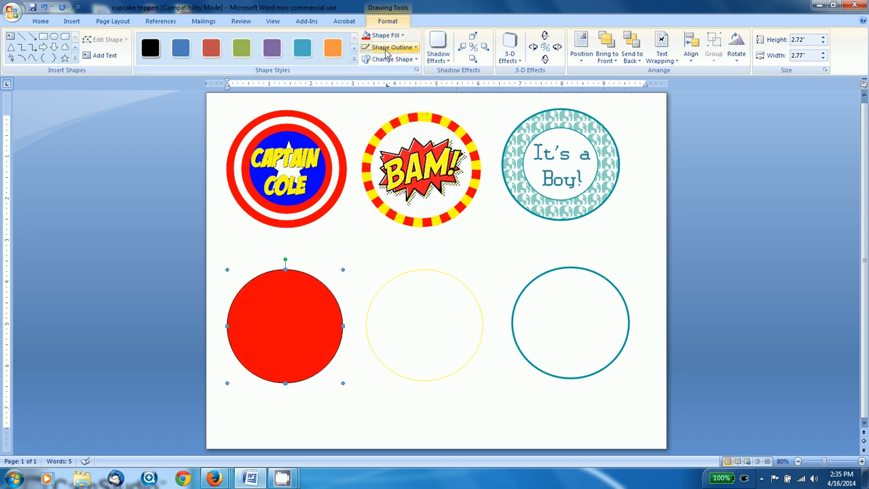
pyautogui.click(392, 47)
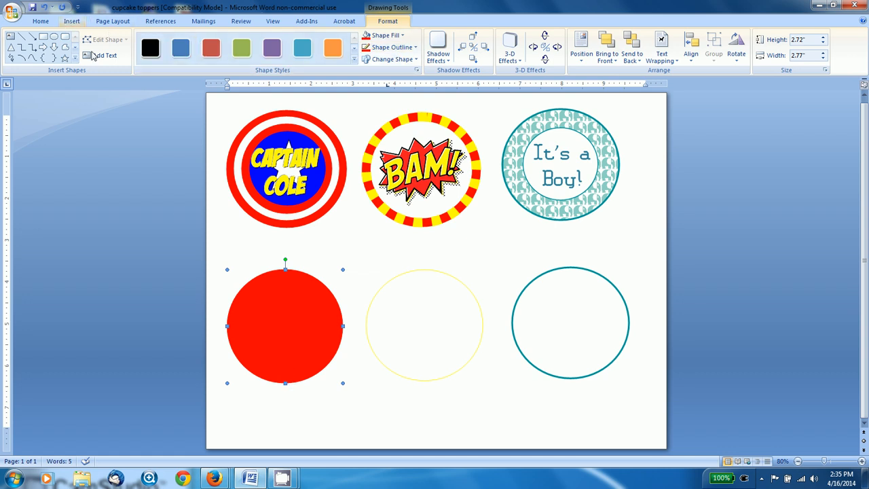
# Paste a duplicate of the red circle, fill it white, then copy the white circle
pyautogui.rightClick(286, 326)
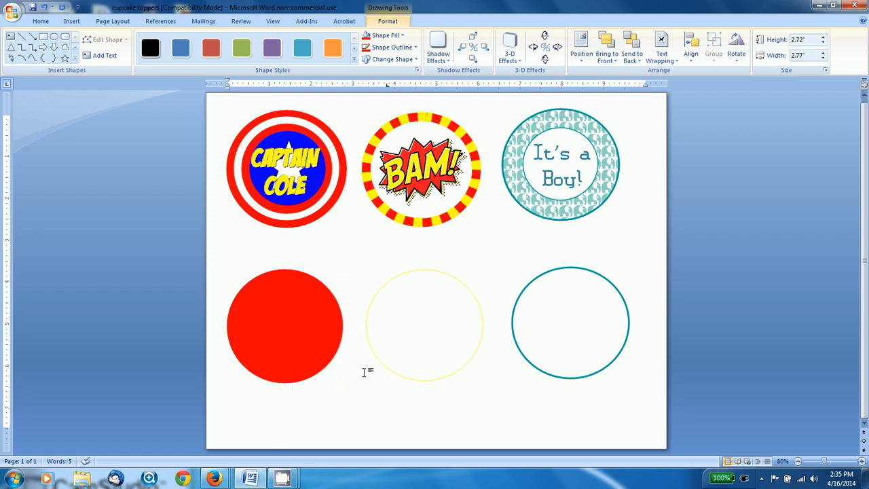
pyautogui.click(285, 326)
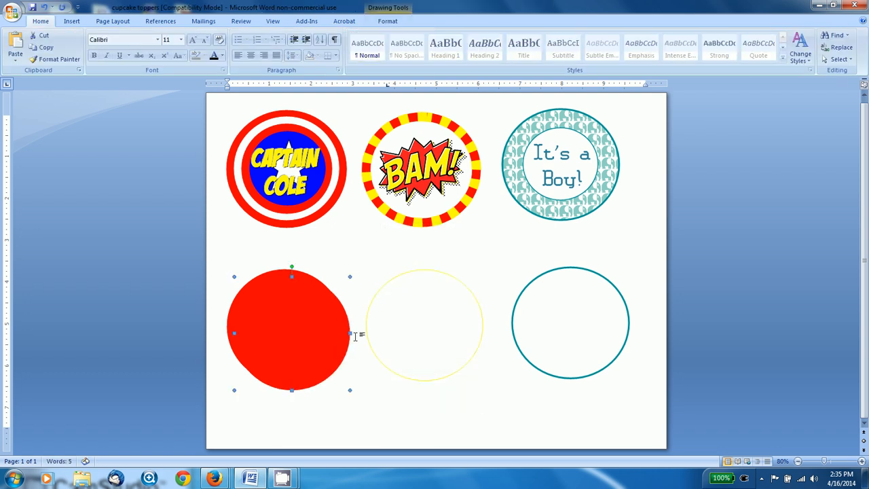
pyautogui.click(384, 35)
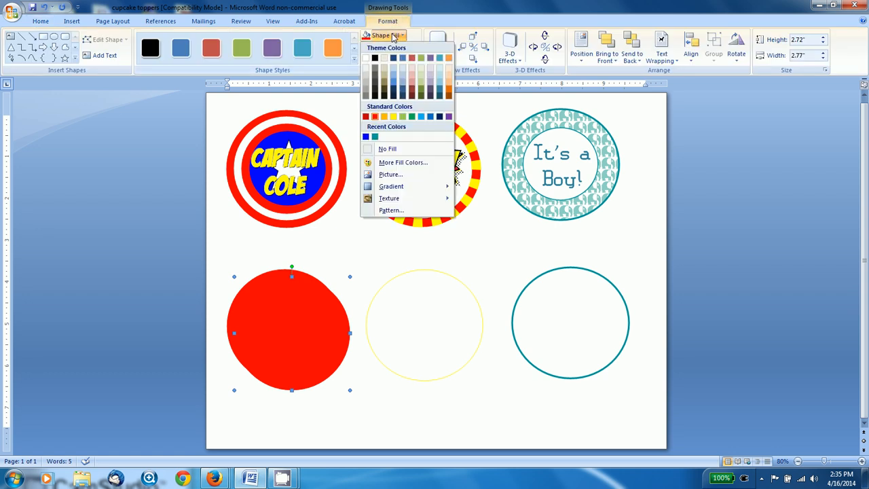
pyautogui.click(388, 148)
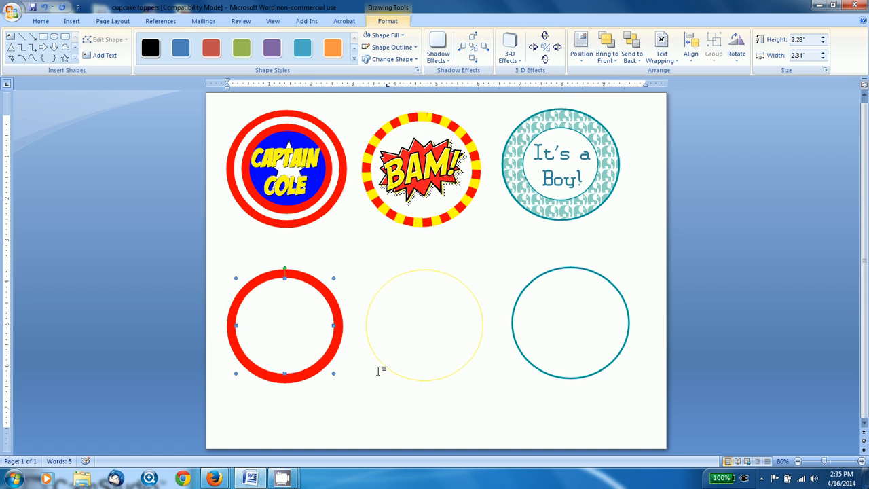
pyautogui.rightClick(279, 321)
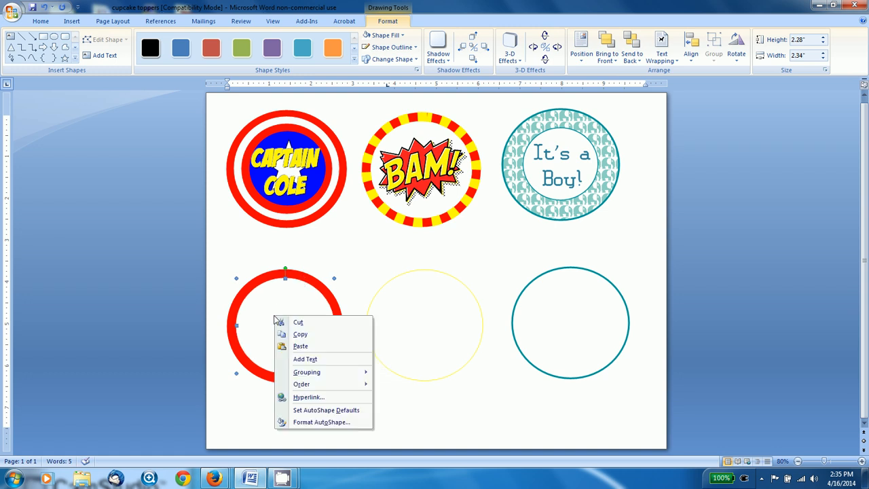
pyautogui.click(337, 373)
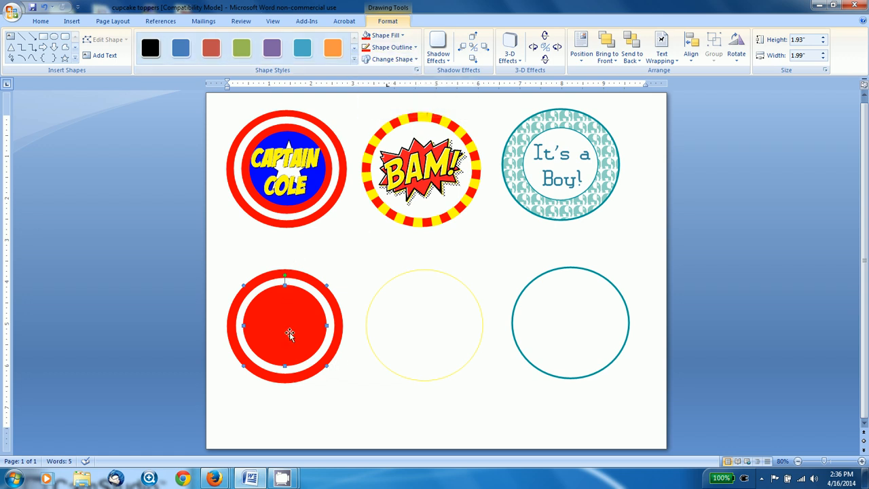
pyautogui.moveTo(326, 374)
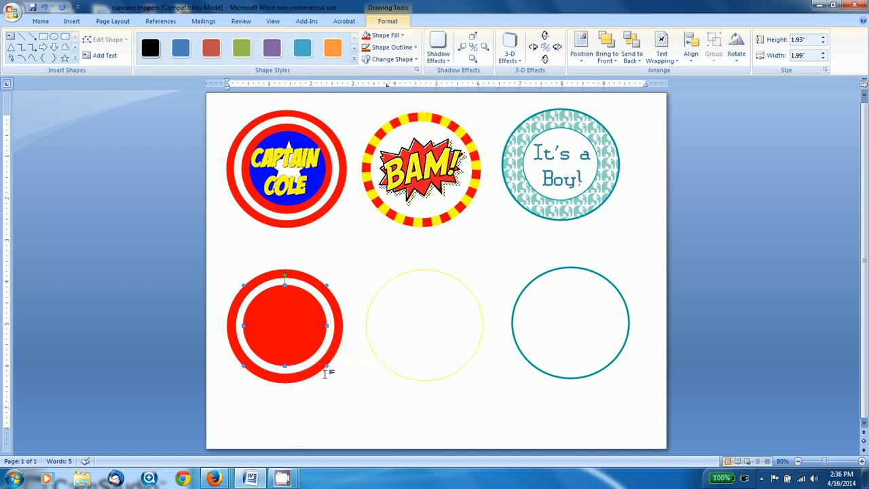
# Paste another circle, fill it pure blue (RGB 0,0,255) and resize it inside the ring
pyautogui.rightClick(285, 326)
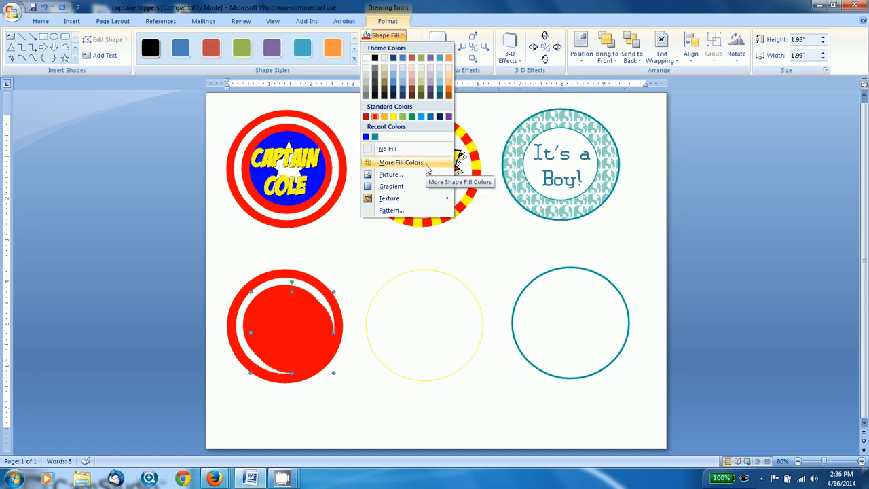
pyautogui.click(401, 162)
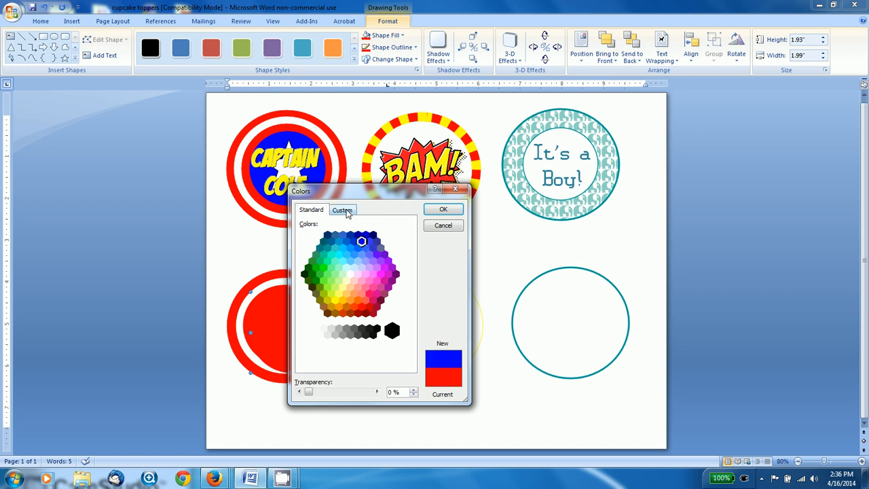
pyautogui.click(342, 209)
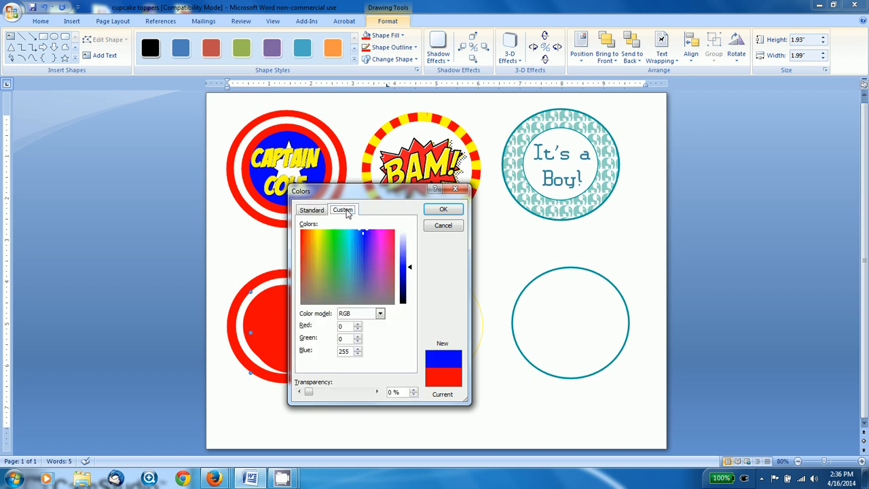
pyautogui.click(311, 210)
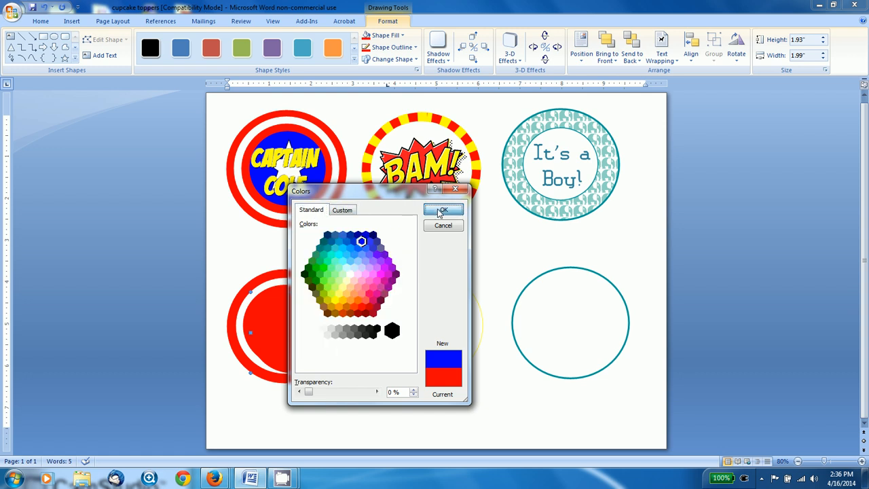
pyautogui.click(442, 209)
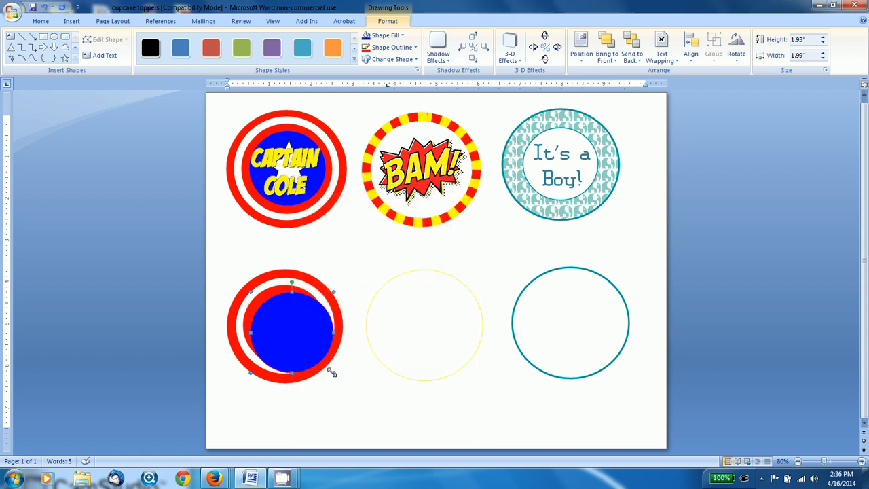
pyautogui.click(393, 47)
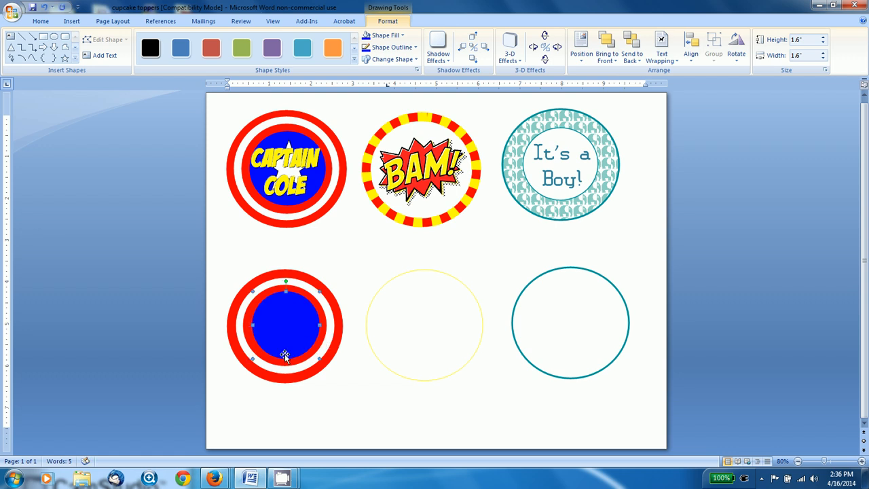
pyautogui.moveTo(70, 21)
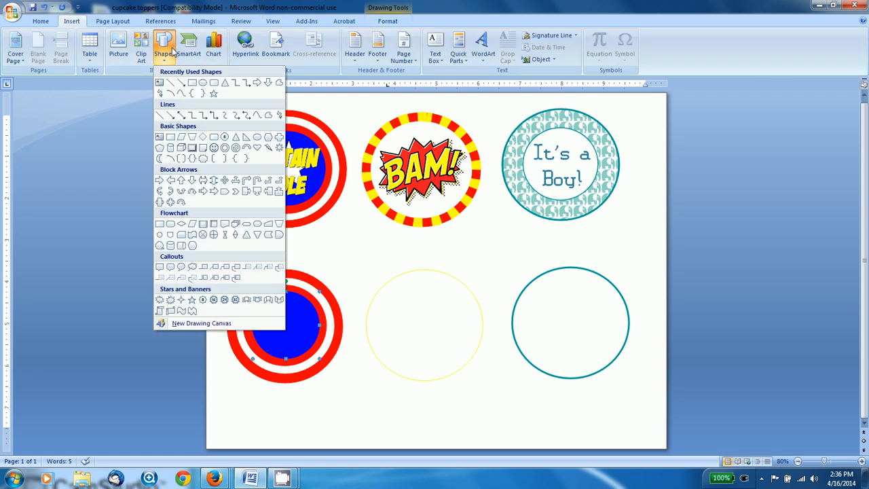
pyautogui.moveTo(192, 299)
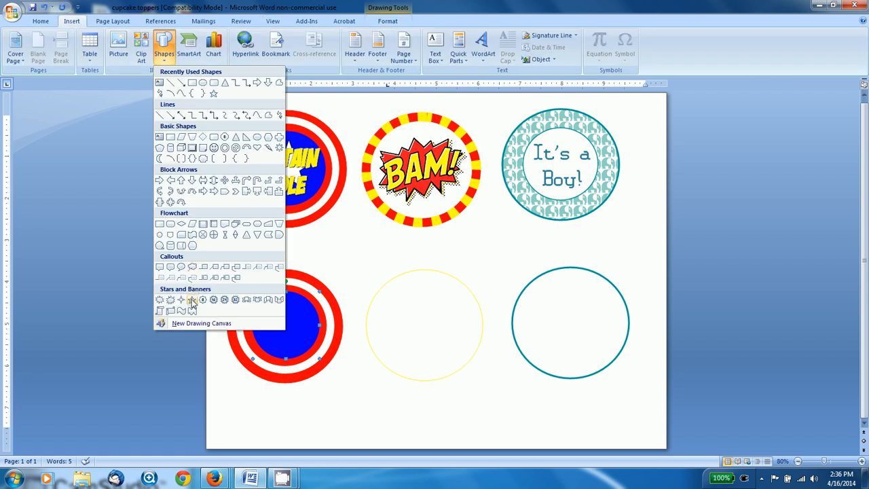
pyautogui.moveTo(192, 300)
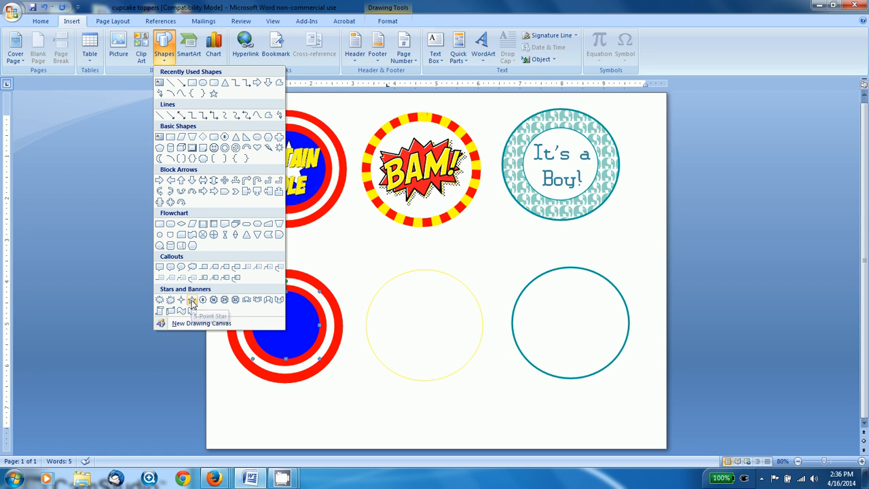
# Draw a 5-point star over the blue centre circle
pyautogui.click(192, 300)
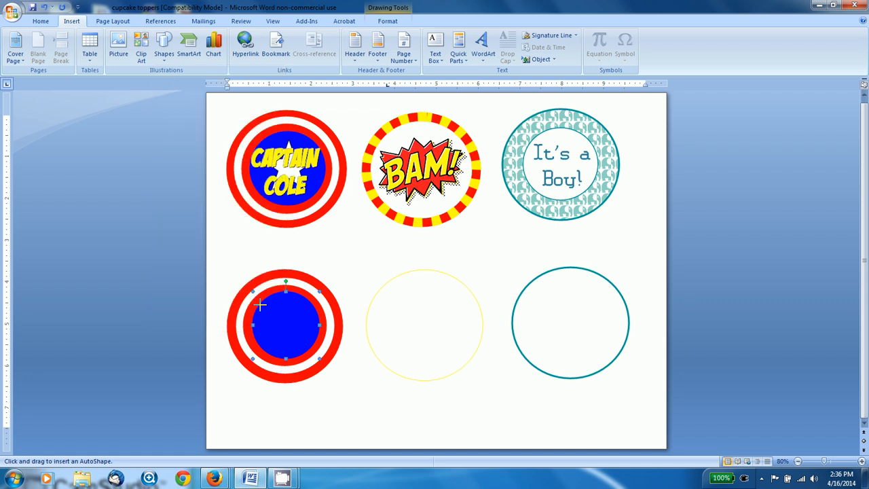
pyautogui.moveTo(261, 306); pyautogui.dragTo(316, 349)
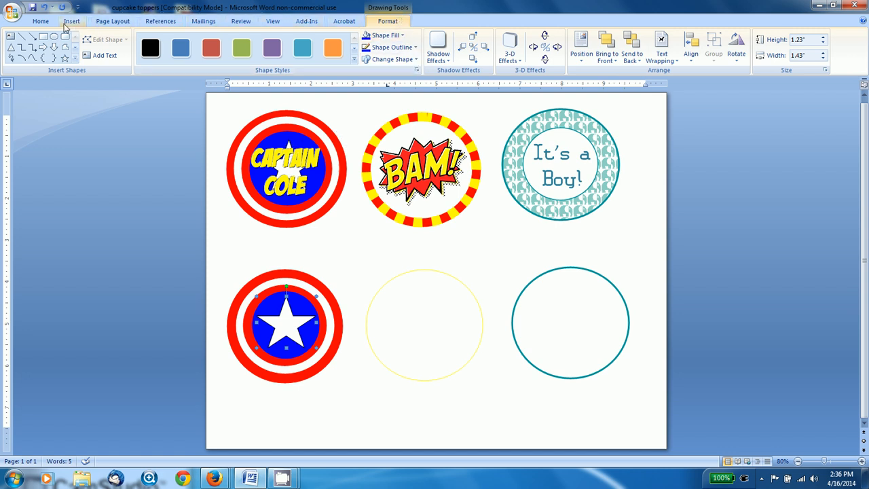
# Set the text box over the star to No Fill and No Outline
pyautogui.click(435, 46)
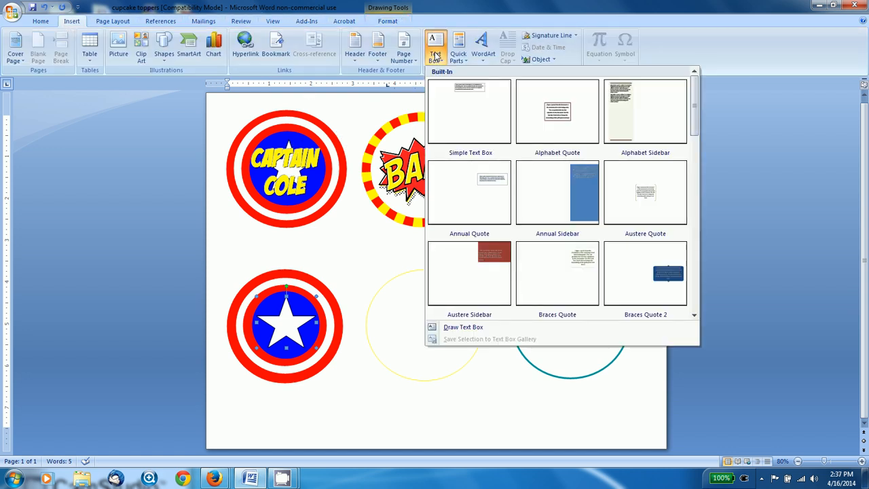
pyautogui.moveTo(463, 327)
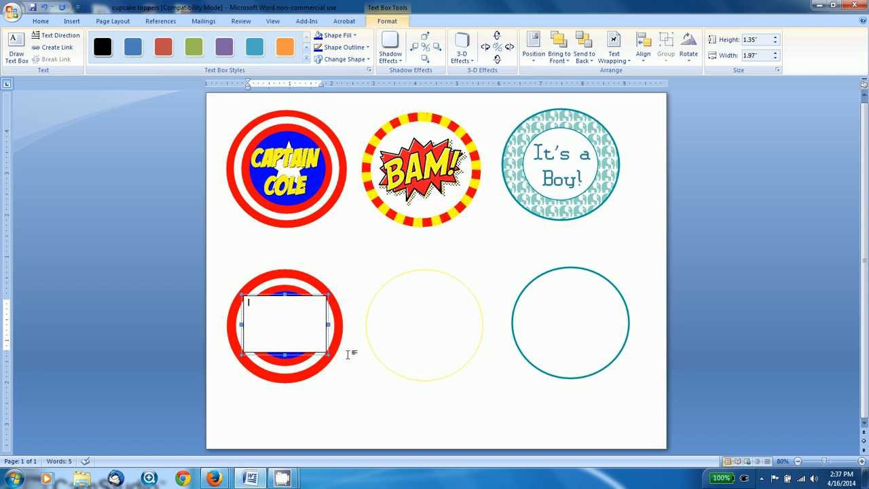
pyautogui.moveTo(322, 322)
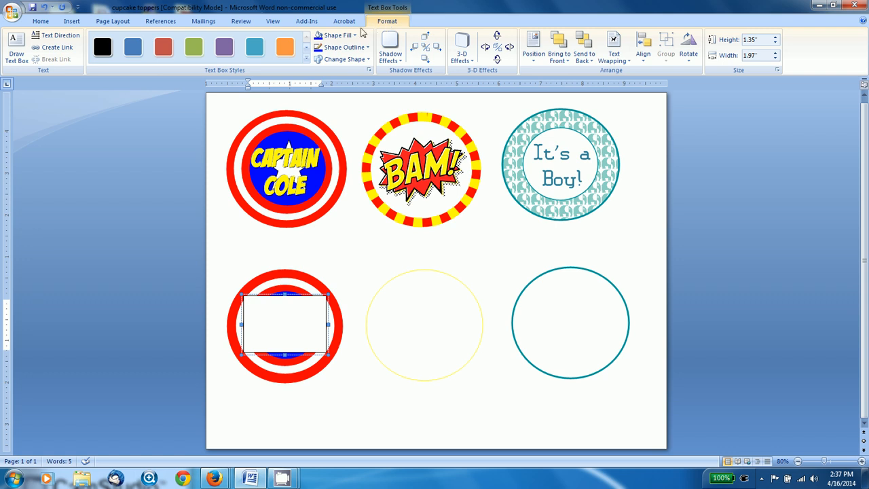
pyautogui.click(339, 35)
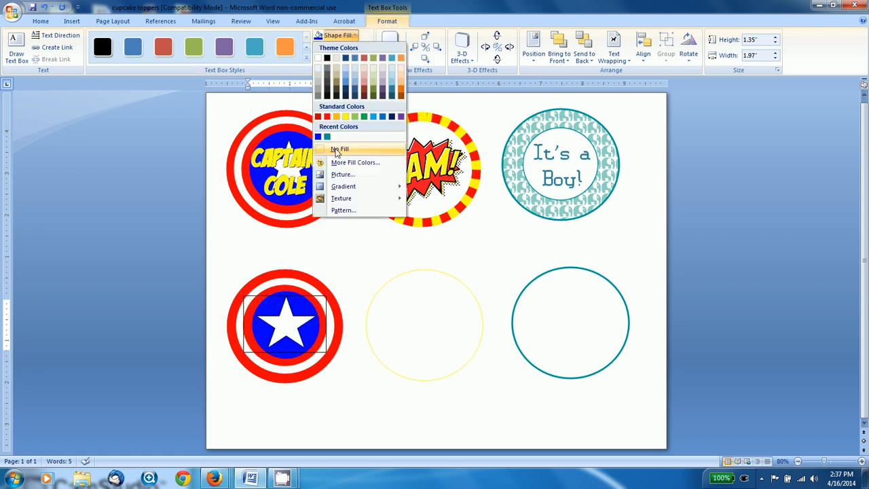
pyautogui.click(340, 149)
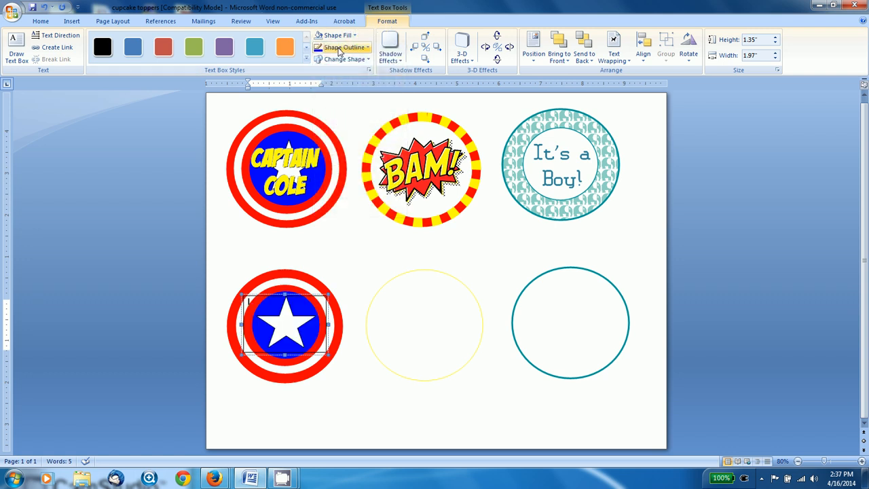
pyautogui.click(343, 47)
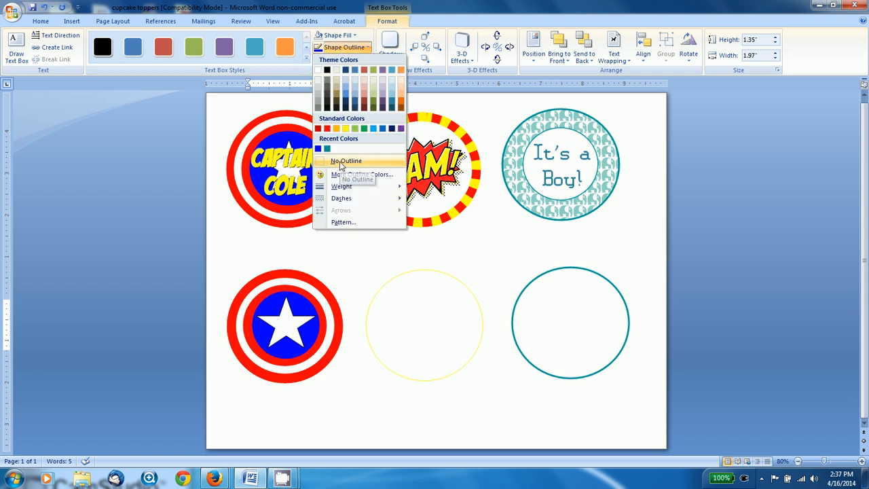
pyautogui.click(347, 161)
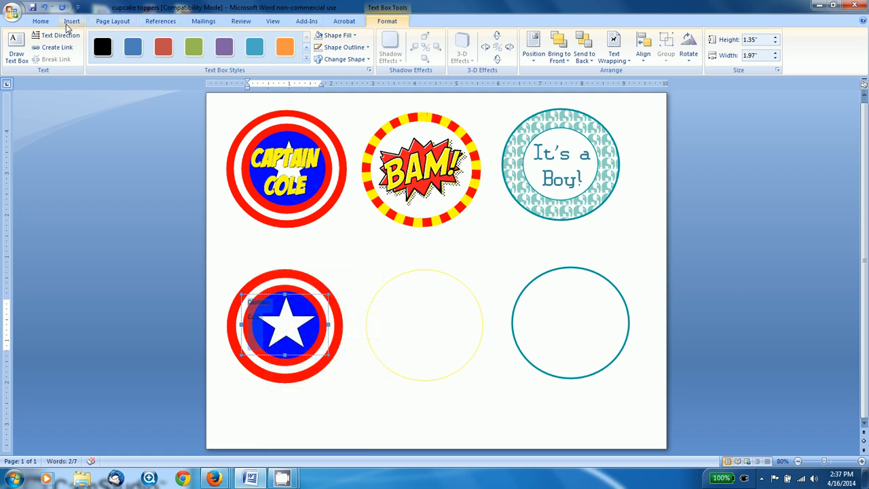
# Make the Captain Cole text yellow at 36 pt
pyautogui.click(40, 22)
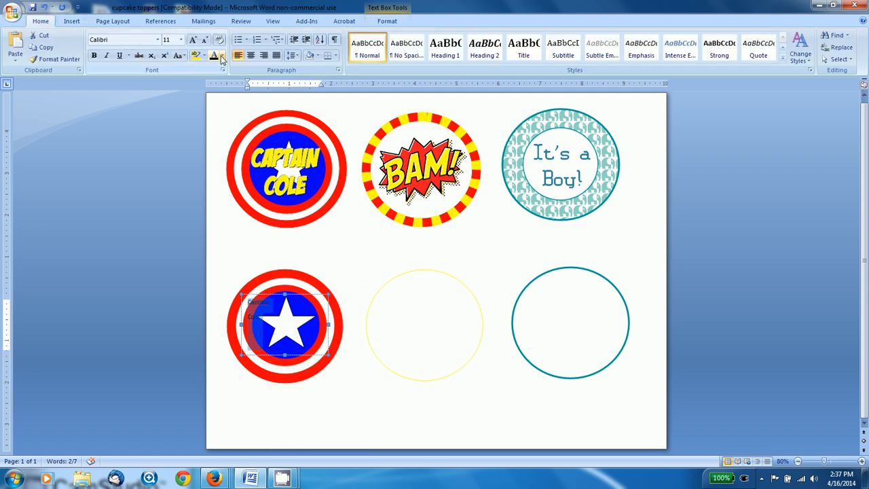
pyautogui.click(221, 56)
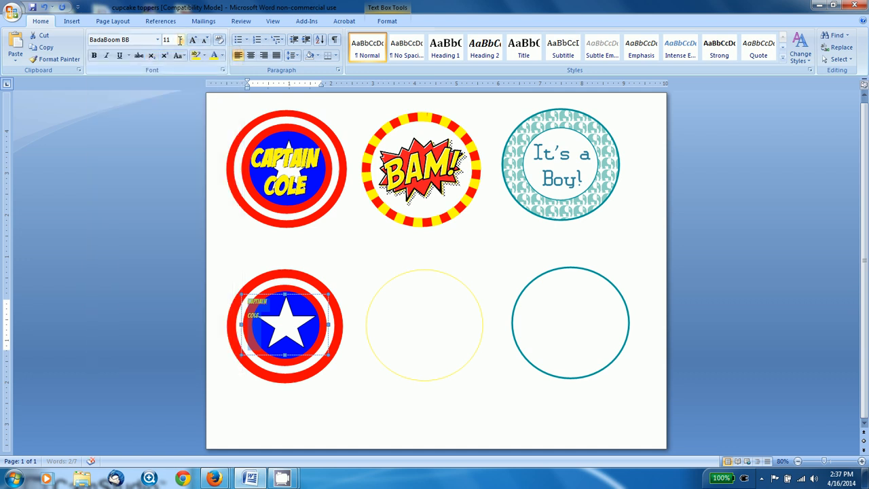
pyautogui.click(180, 40)
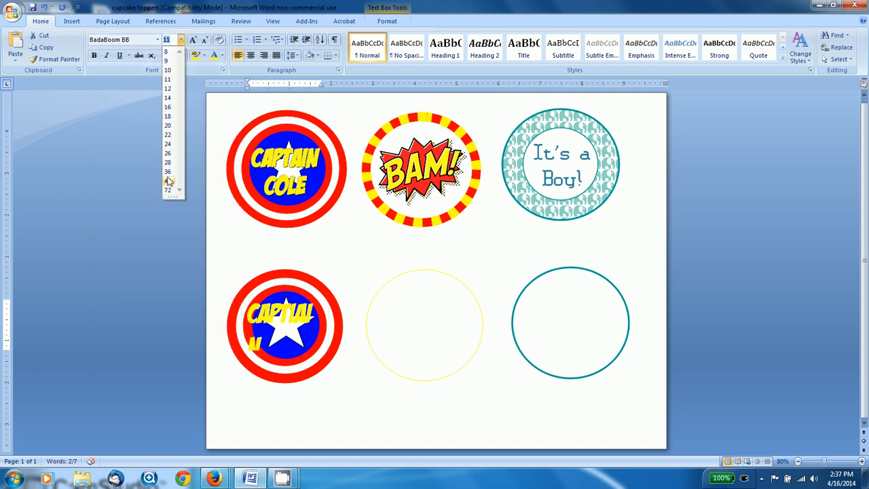
pyautogui.click(167, 171)
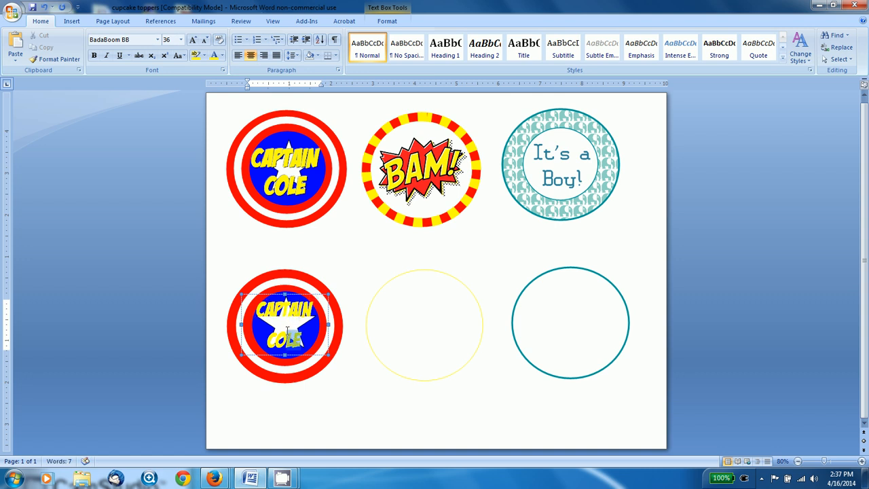
# Set the paragraph to single line spacing with 0 pt space after
pyautogui.click(292, 55)
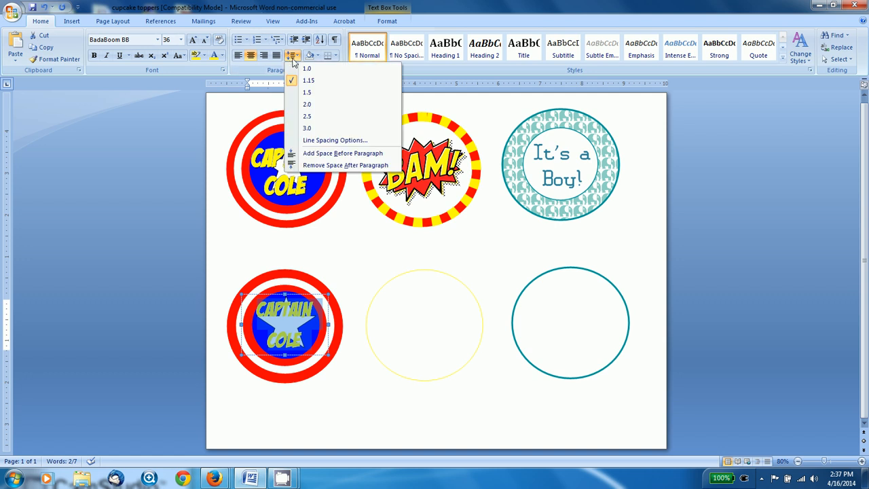
pyautogui.click(334, 140)
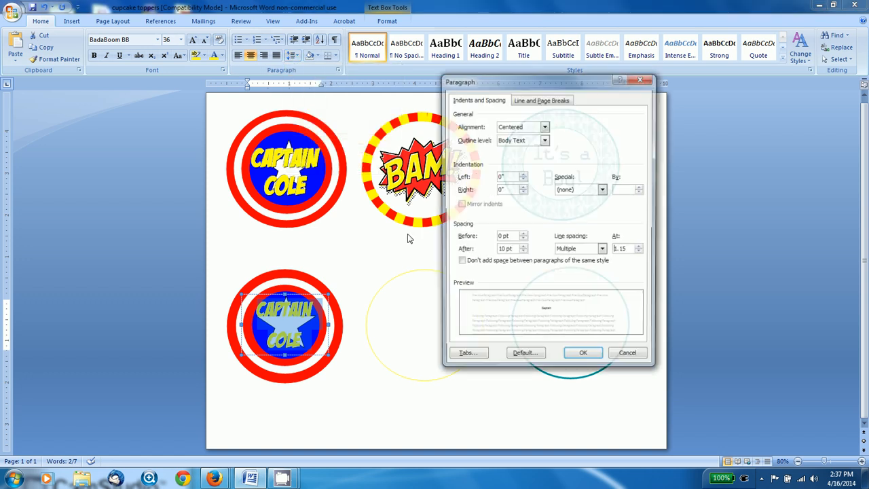
pyautogui.click(523, 250)
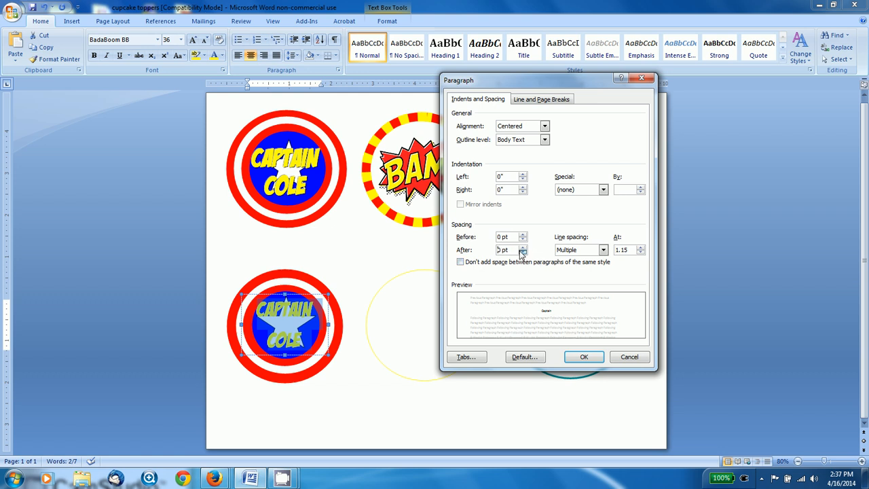
pyautogui.click(602, 249)
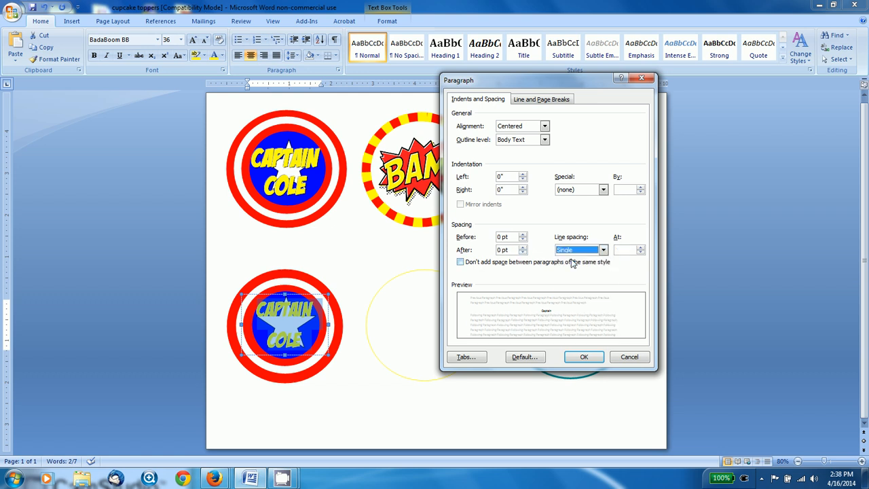
pyautogui.click(583, 356)
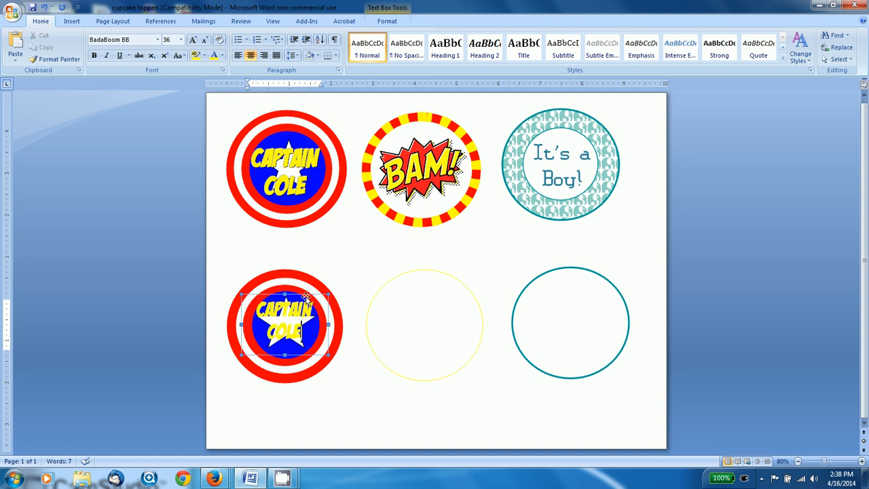
# Move the Captain Cole text box back over the lower shield's star
pyautogui.click(302, 331)
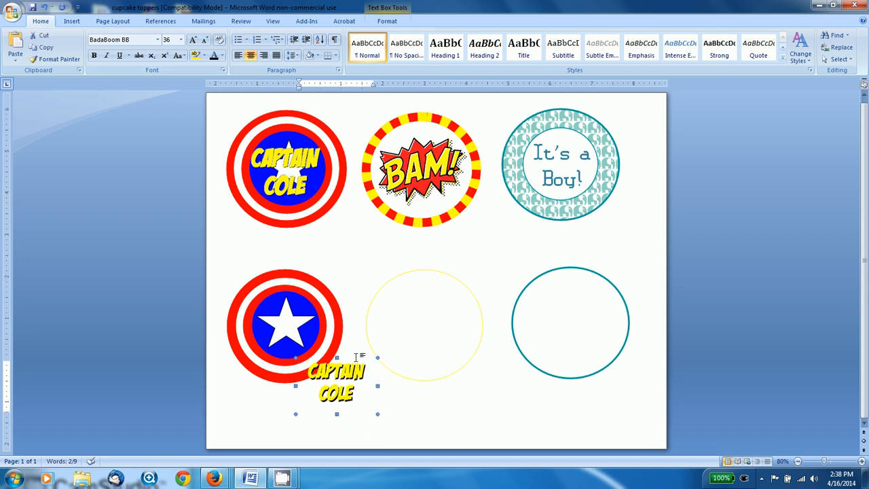
pyautogui.click(336, 380)
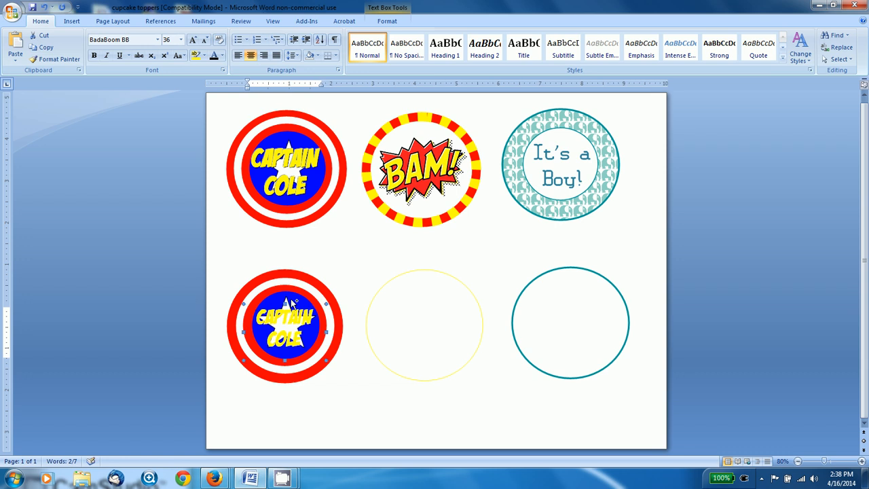
# Apply the Engrave font effect to the Captain Cole text in the Font dialog
pyautogui.click(285, 325)
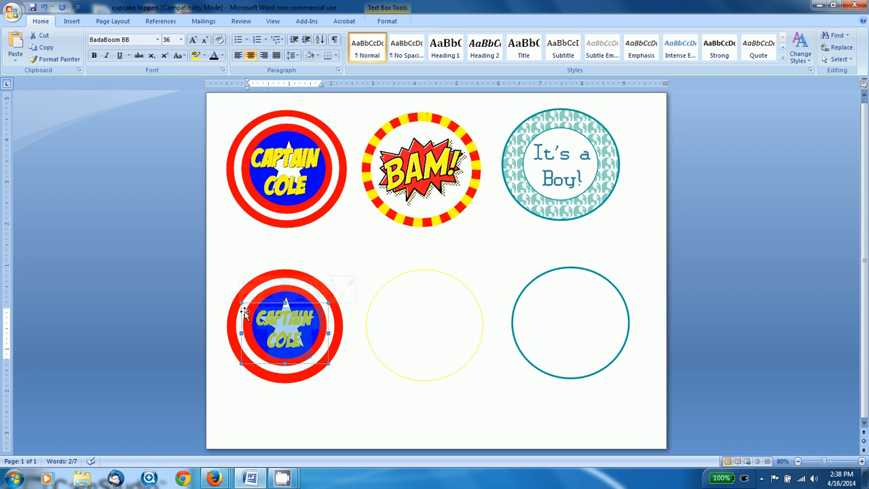
pyautogui.rightClick(285, 326)
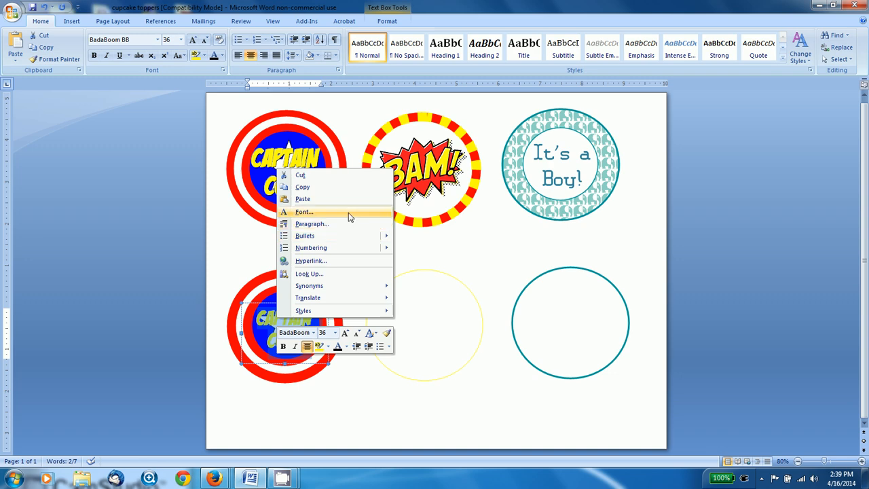
pyautogui.click(304, 212)
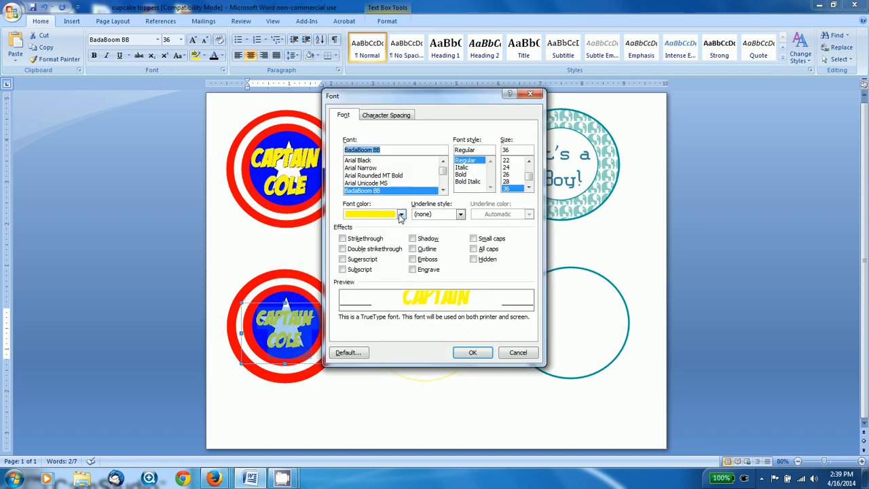
pyautogui.click(412, 259)
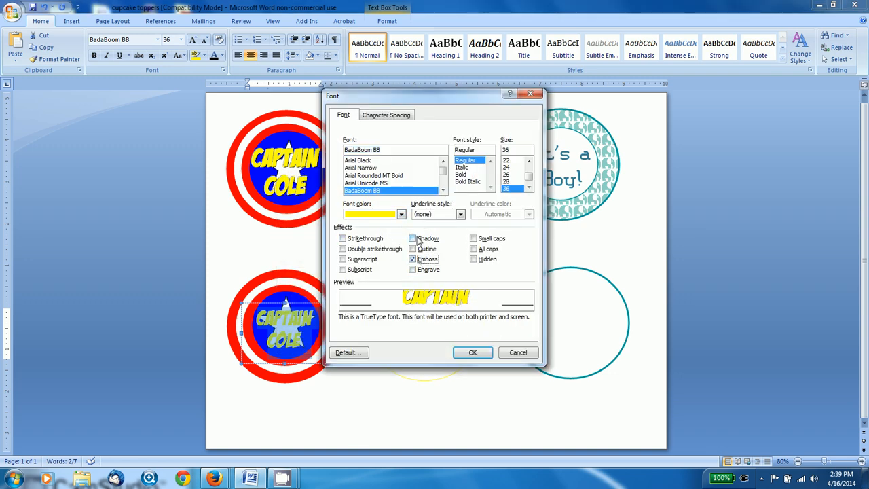
pyautogui.click(413, 269)
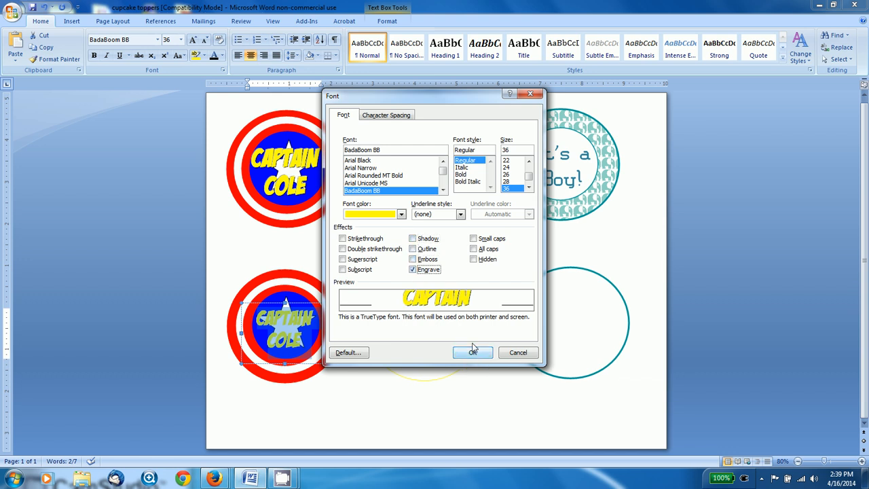
pyautogui.click(473, 351)
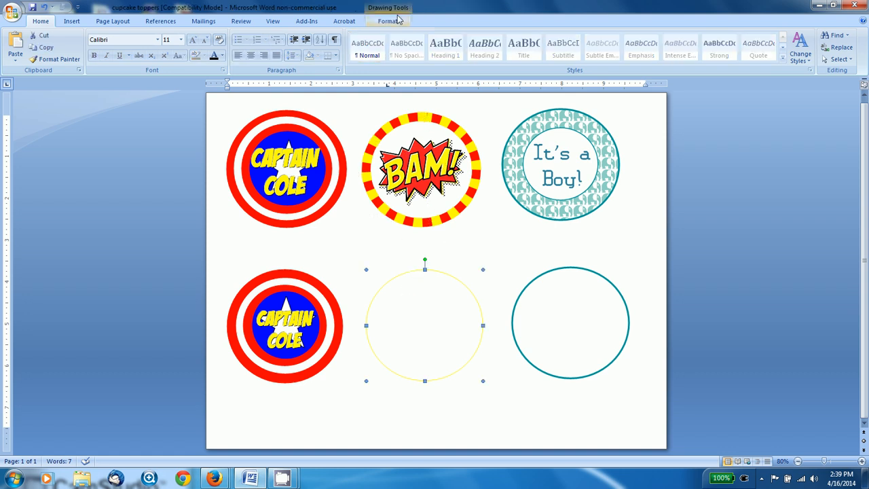
# Set the yellow circle's outline weight to 15 pt through More Lines
pyautogui.click(388, 21)
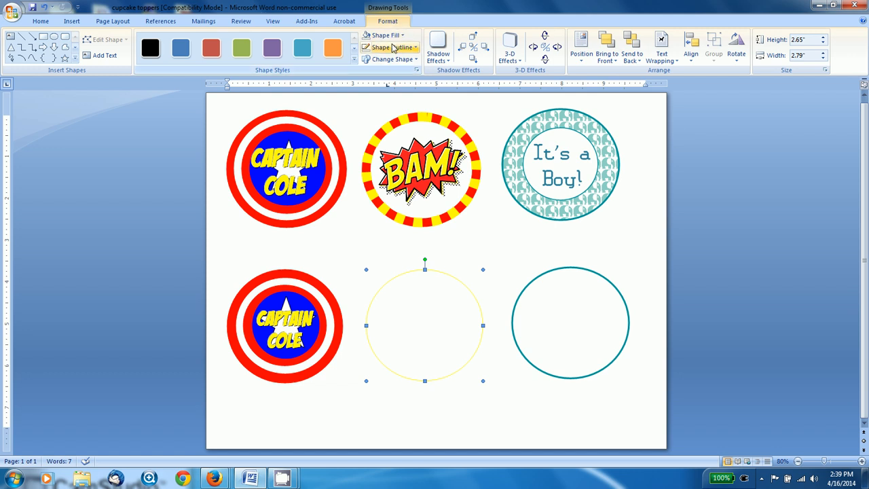
pyautogui.click(392, 46)
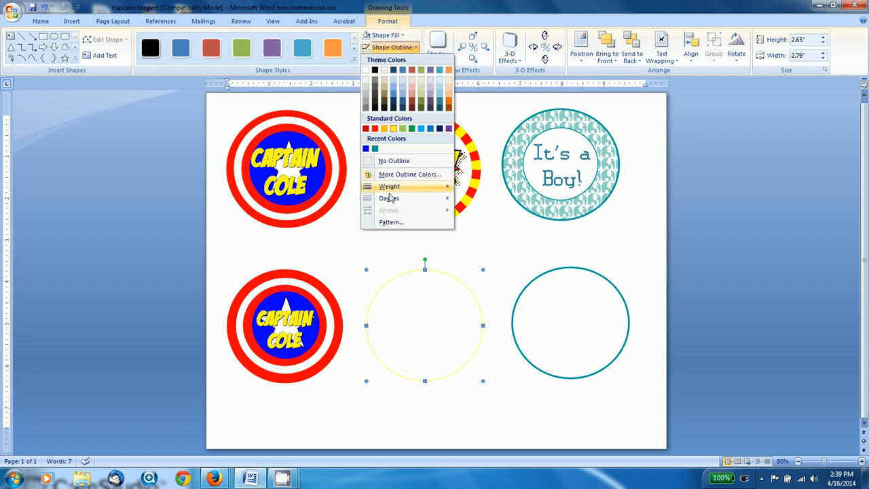
pyautogui.click(390, 186)
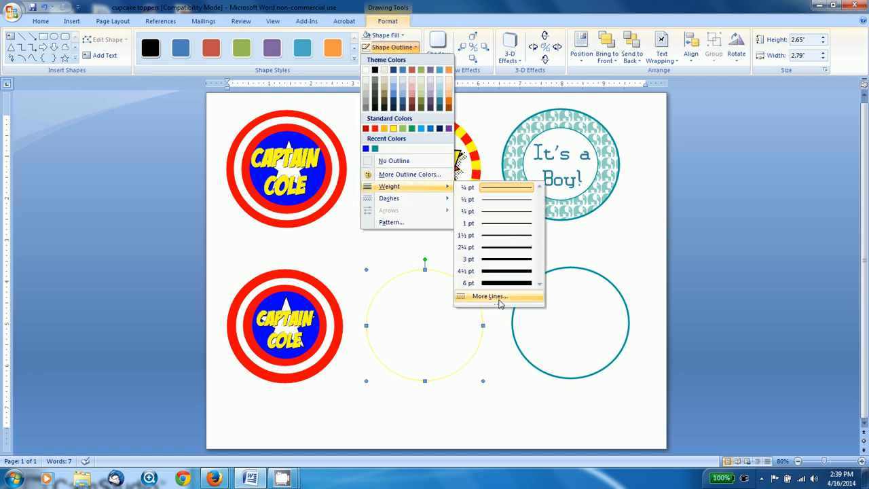
pyautogui.click(489, 296)
pyautogui.write('15')
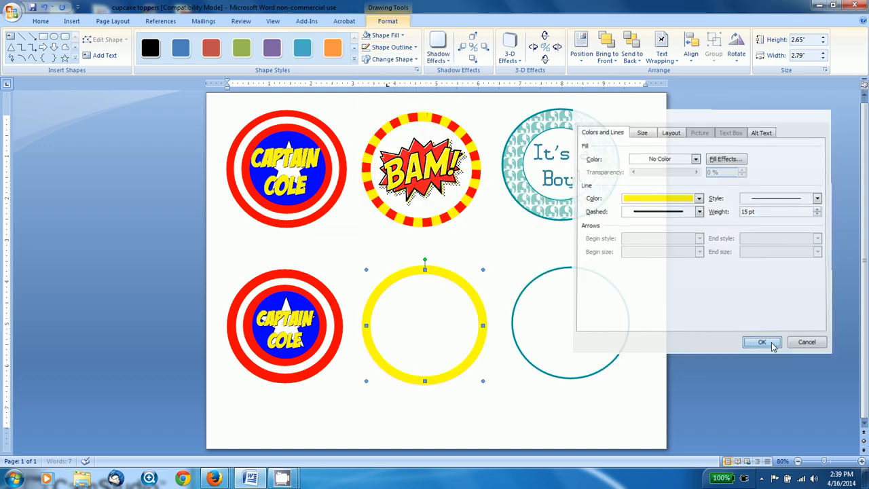
pyautogui.click(761, 342)
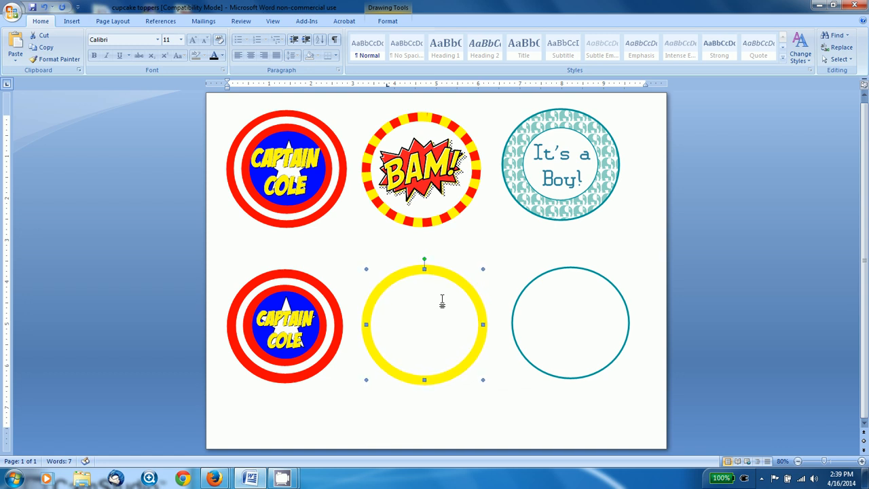
# Apply a dashed outline style to the lower middle red ring
pyautogui.click(388, 21)
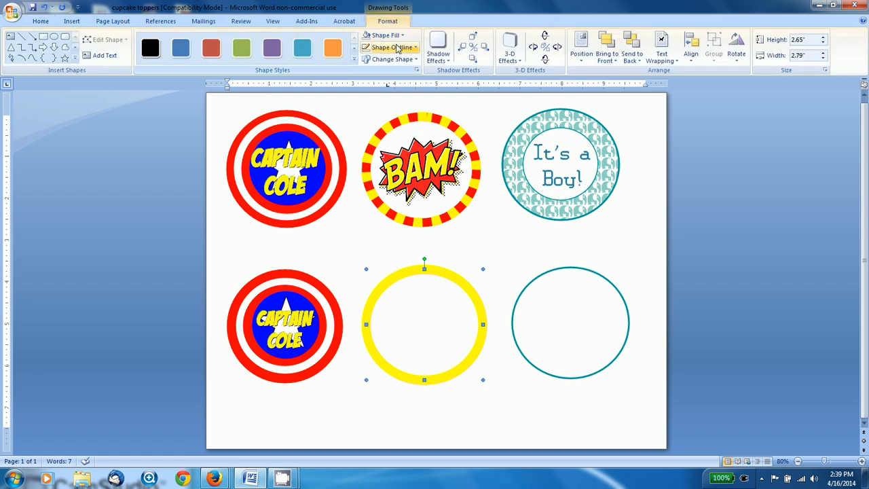
pyautogui.click(389, 47)
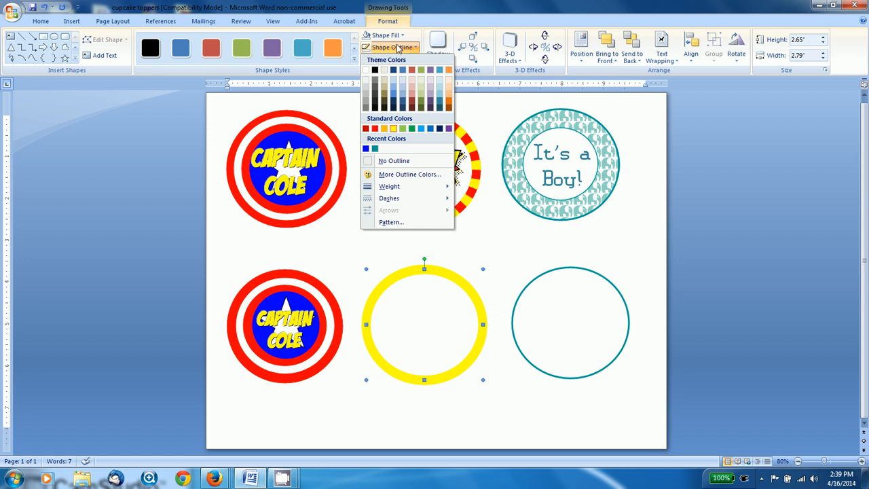
pyautogui.click(366, 128)
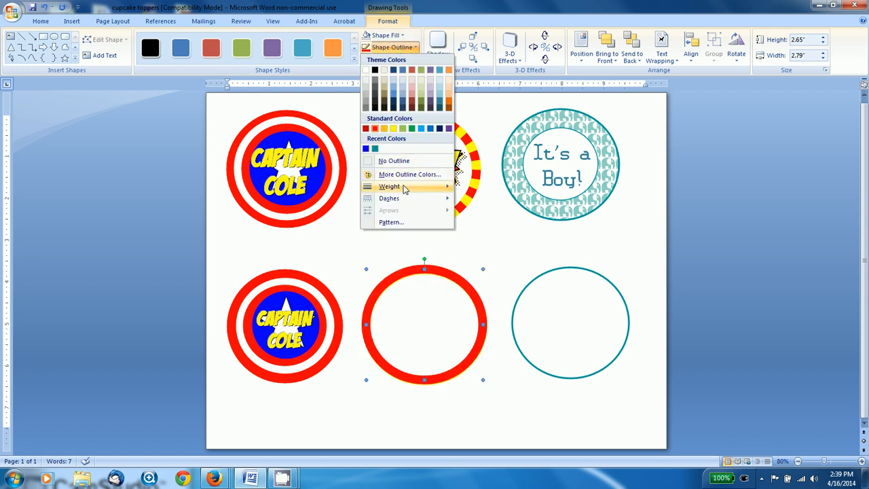
pyautogui.click(389, 198)
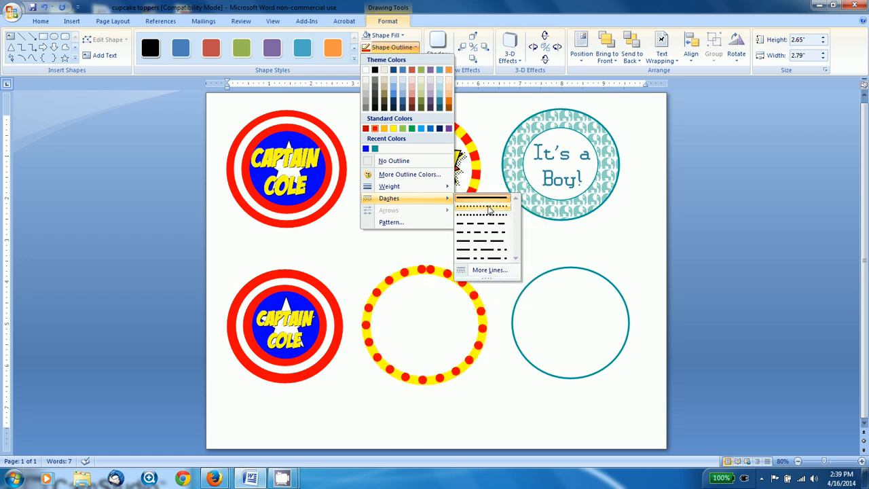
pyautogui.click(482, 234)
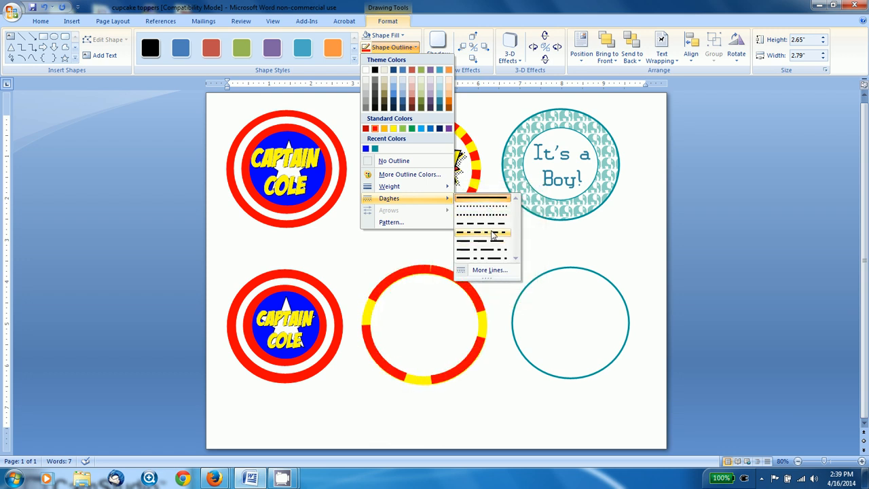
pyautogui.click(482, 236)
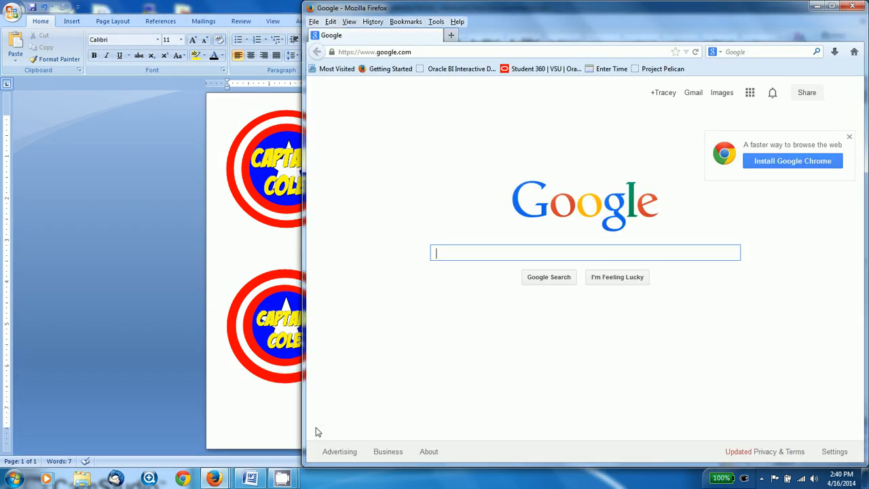
pyautogui.moveTo(533, 252)
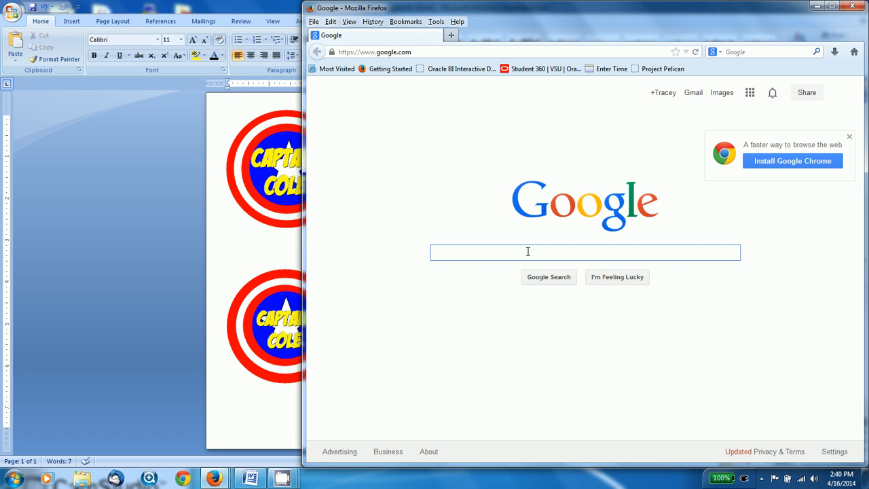
# Find a red-and-yellow BAM! comic burst via 'bam!' search and save it as 'bam', replacing the old file
pyautogui.write('bam!')
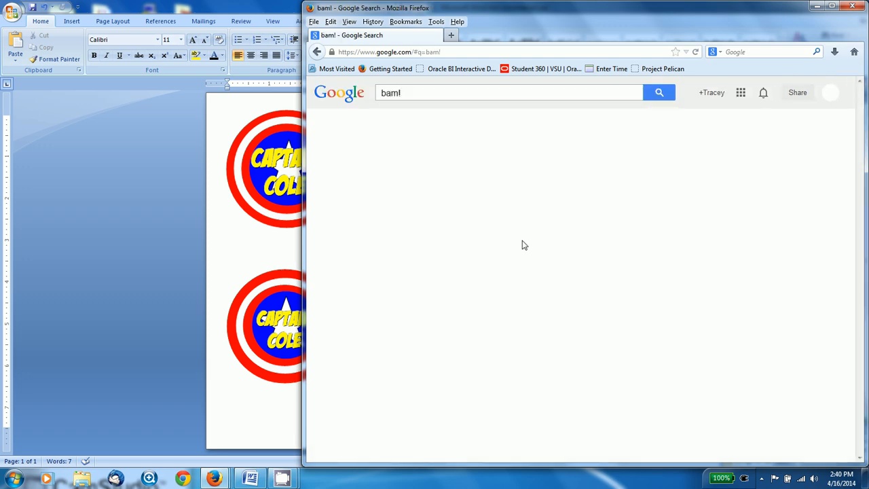
pyautogui.click(425, 124)
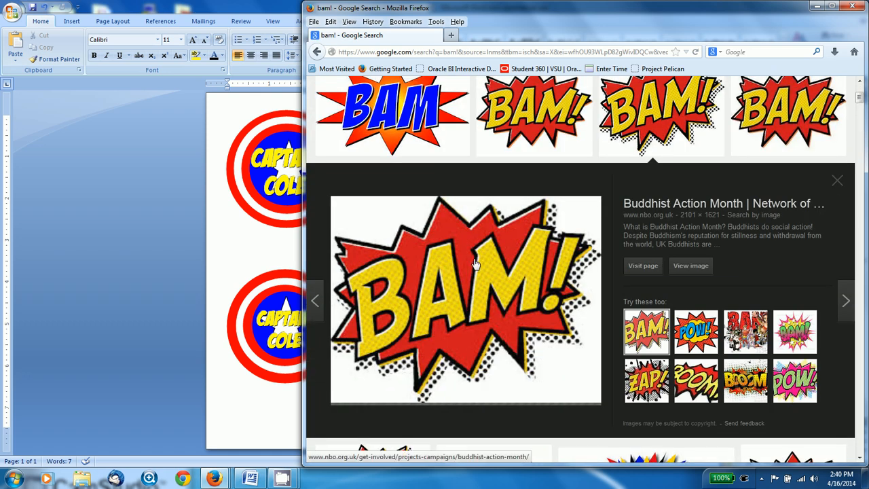
pyautogui.rightClick(475, 265)
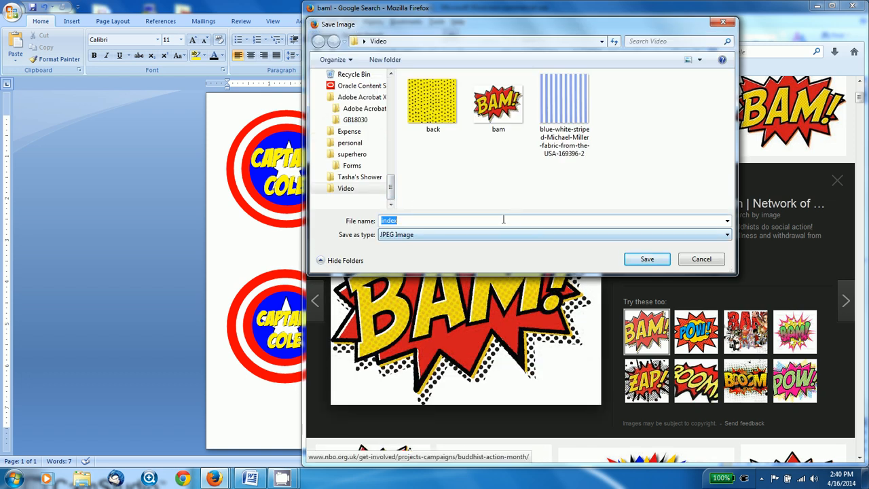
pyautogui.click(498, 102)
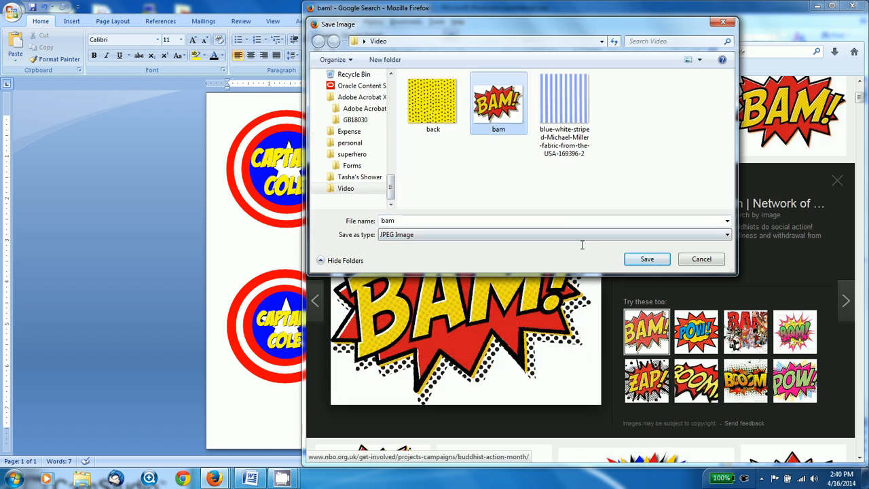
pyautogui.click(647, 259)
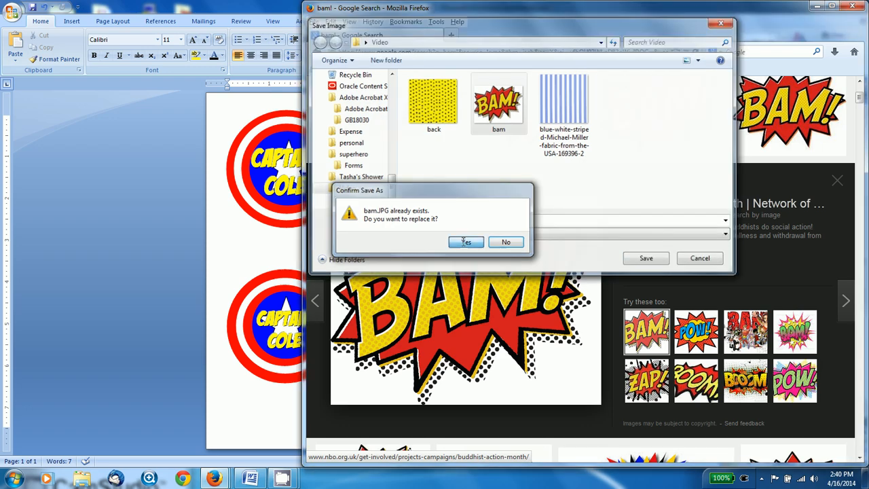
pyautogui.click(466, 242)
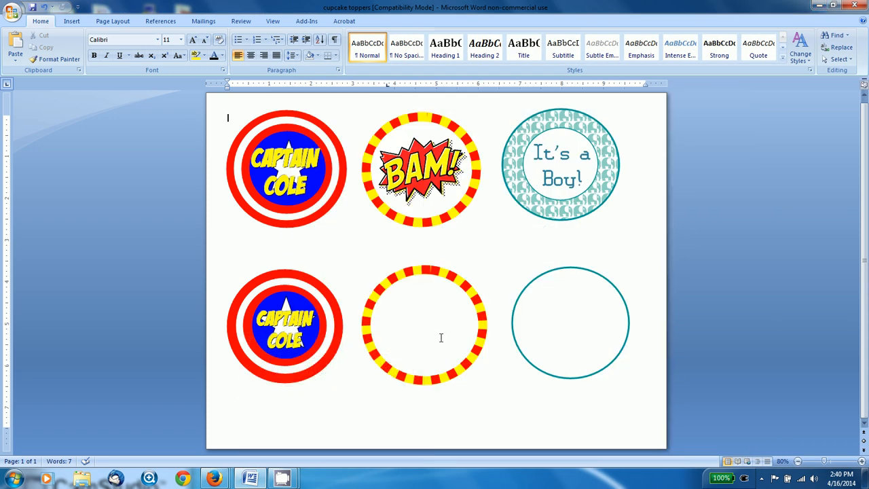
# Insert the BAM! picture from file and shrink it
pyautogui.click(71, 21)
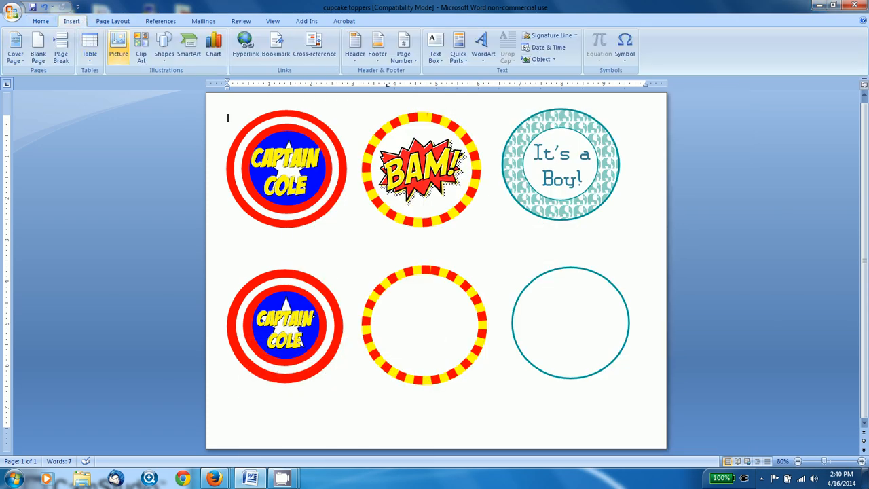
pyautogui.click(118, 44)
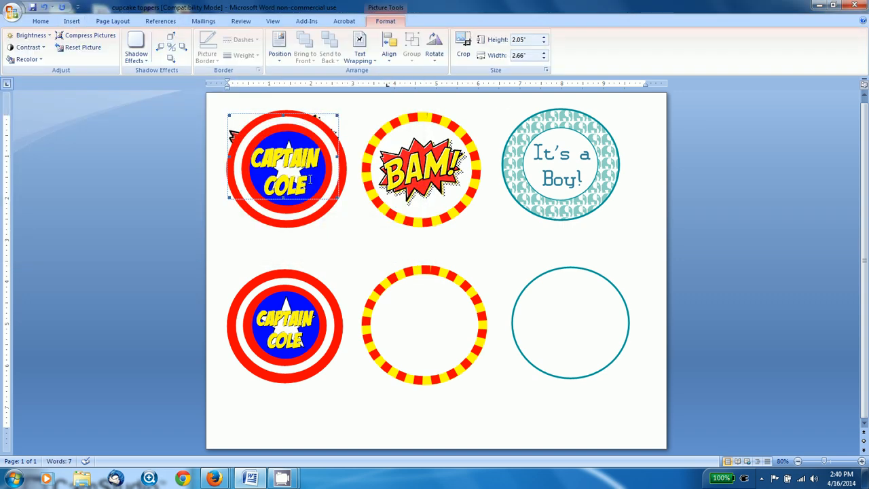
pyautogui.moveTo(340, 197); pyautogui.dragTo(413, 255)
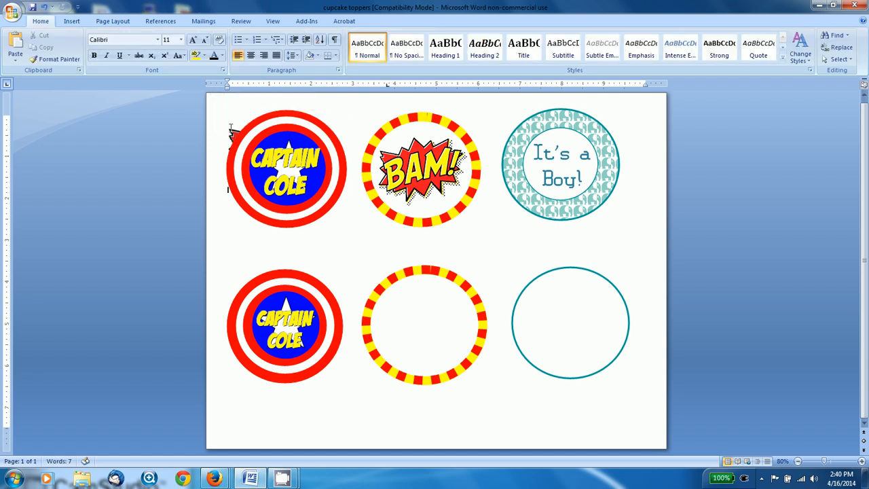
# Float the BAM! picture in front of text, resize it into the ring, and send it behind
pyautogui.click(285, 166)
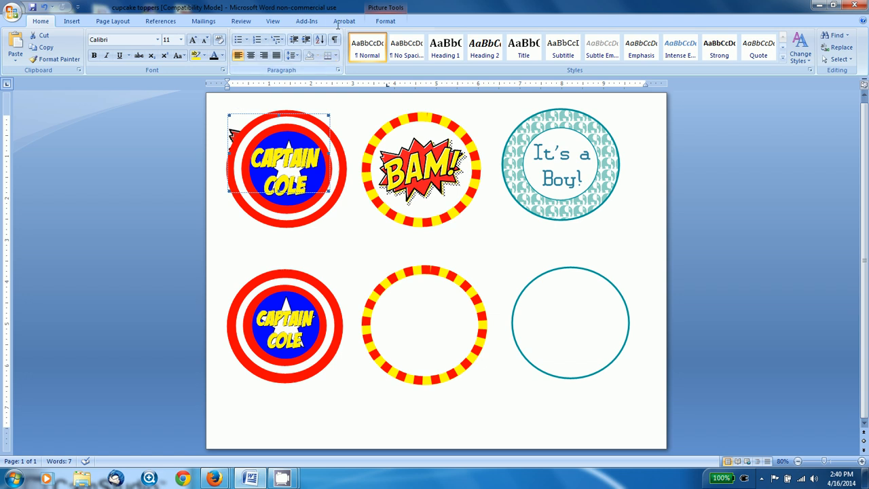
pyautogui.click(359, 47)
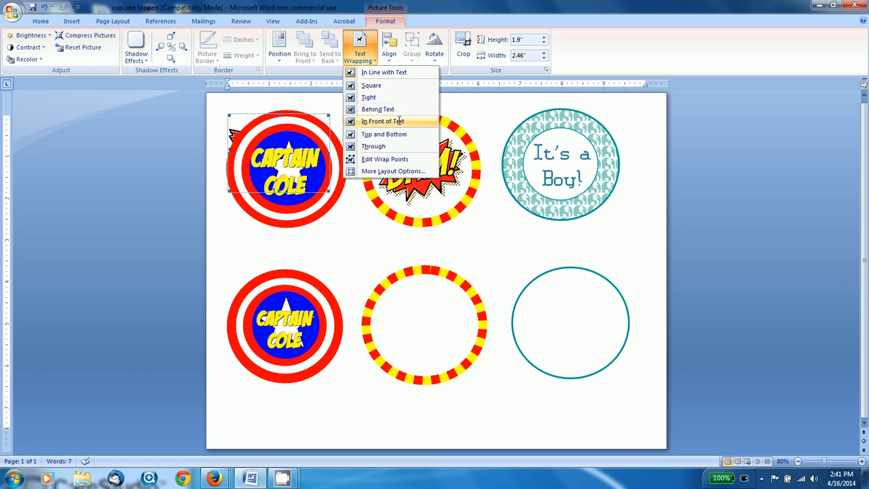
pyautogui.click(382, 121)
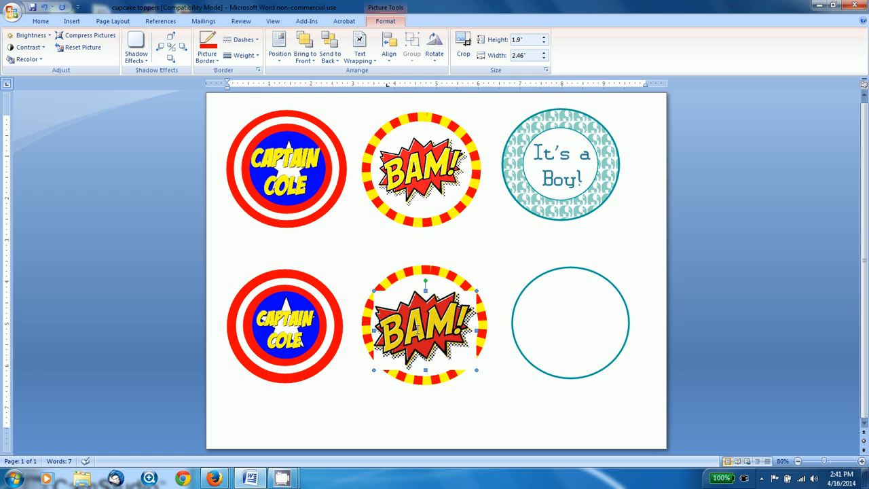
pyautogui.moveTo(479, 292)
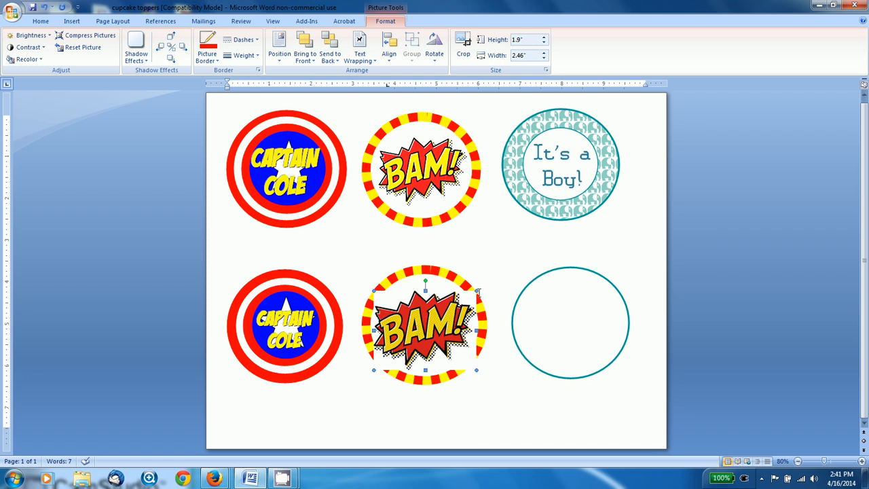
pyautogui.moveTo(477, 295); pyautogui.dragTo(474, 370)
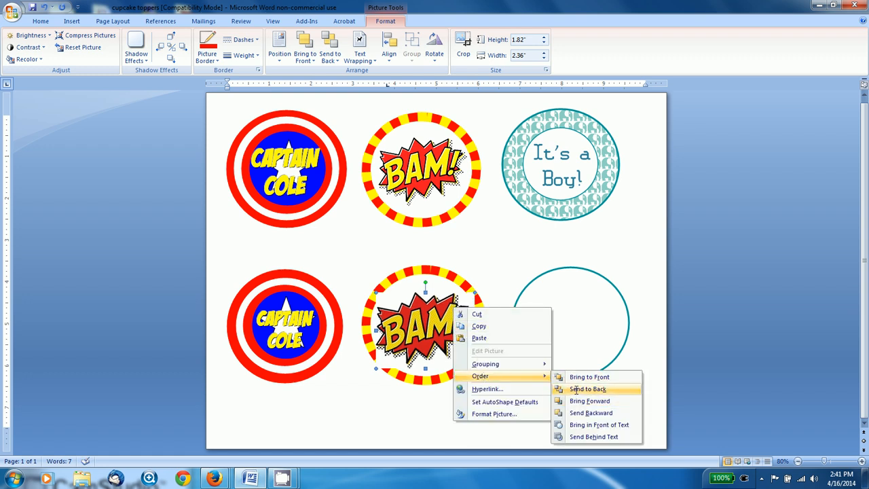
pyautogui.click(588, 388)
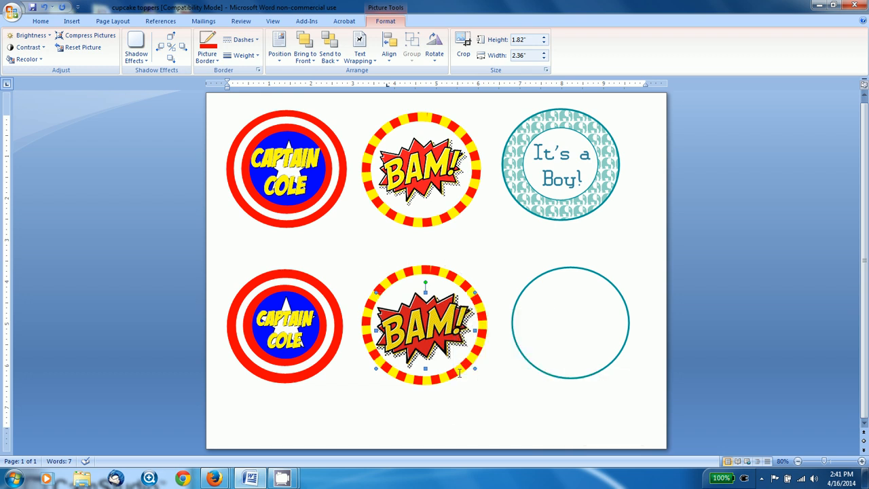
pyautogui.click(28, 36)
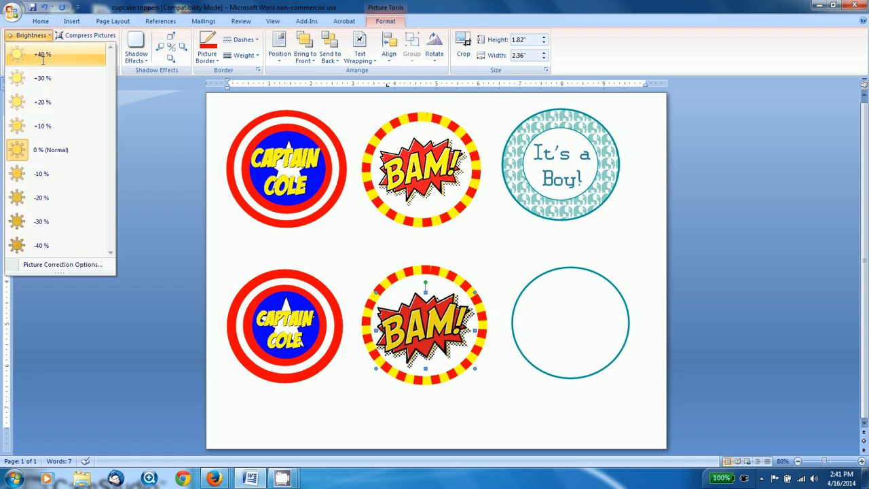
pyautogui.click(27, 47)
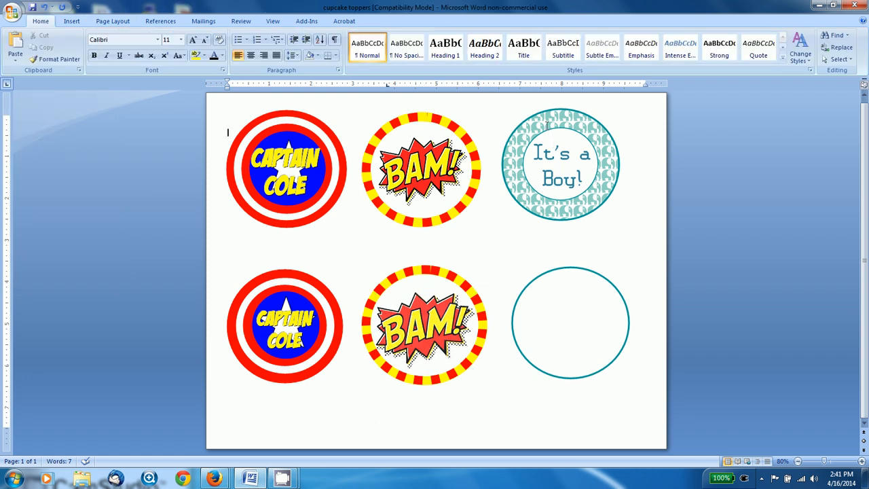
pyautogui.moveTo(560, 324)
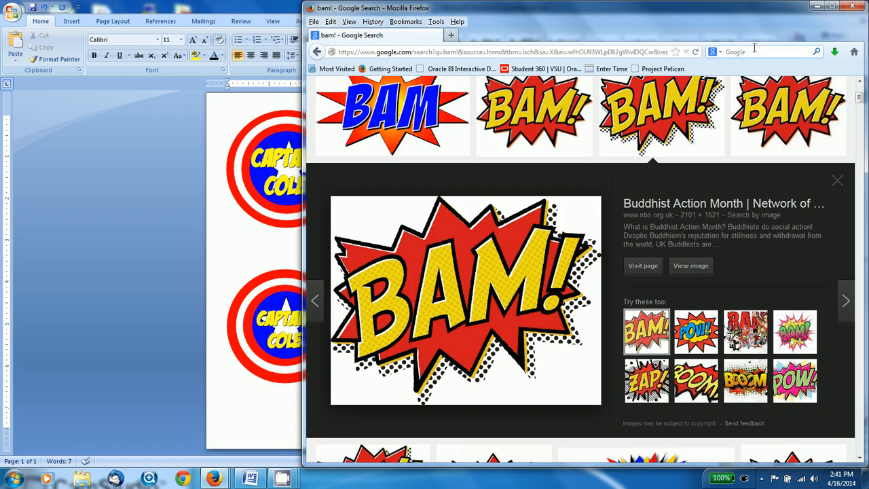
# Search images for 'blue elephant' cartoon and save the teal elephant clip art
pyautogui.write('blue elephant')
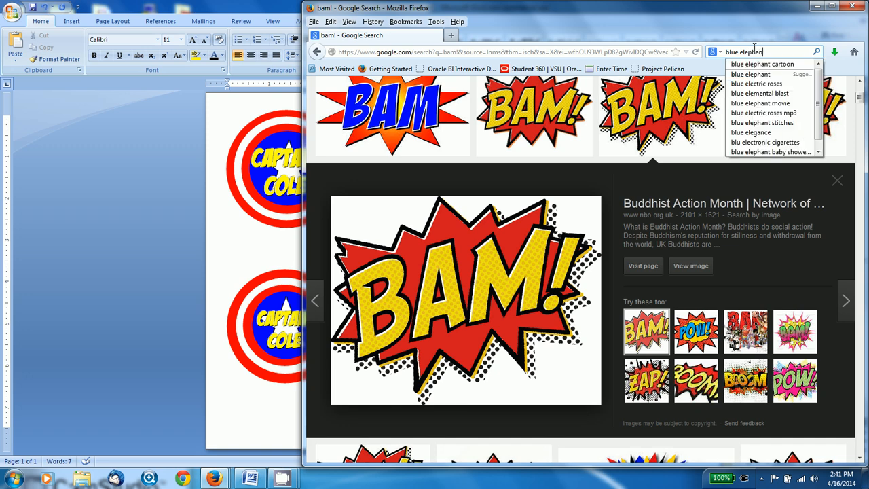
pyautogui.click(762, 63)
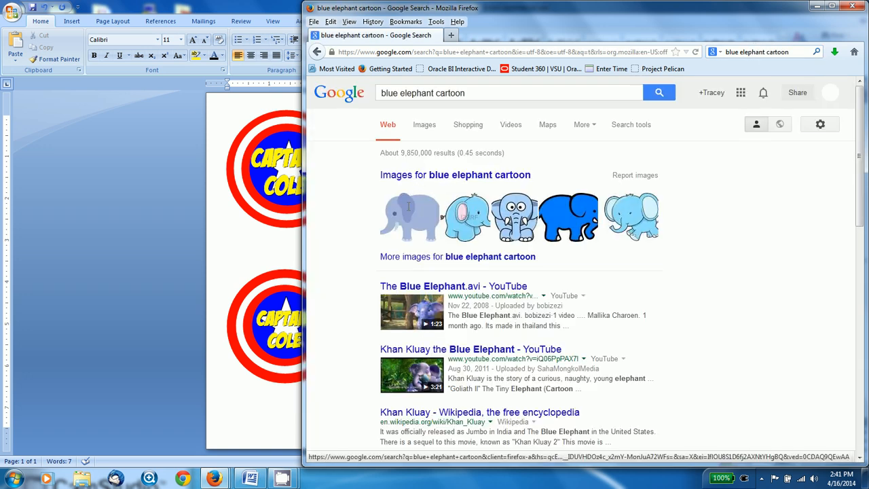
pyautogui.click(411, 216)
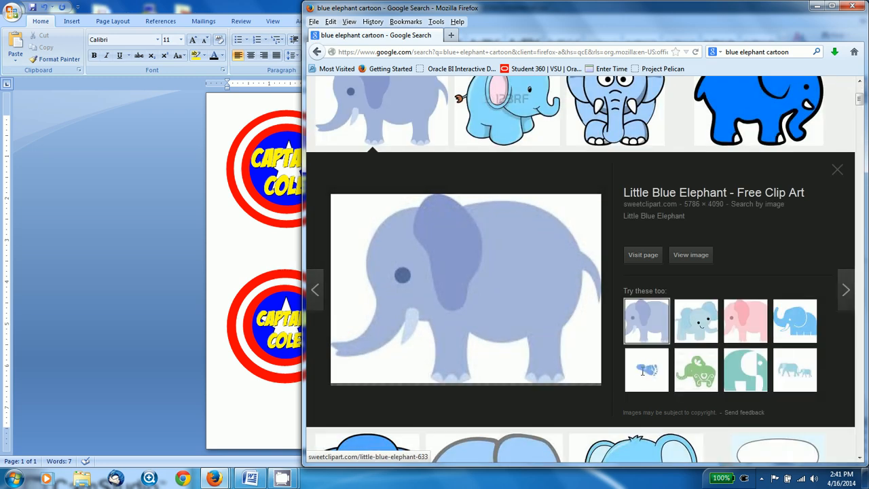
pyautogui.click(745, 370)
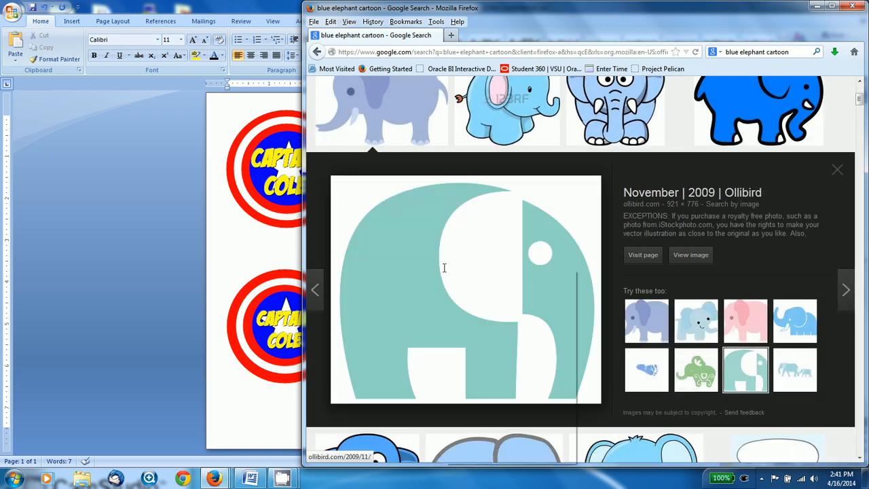
pyautogui.rightClick(444, 267)
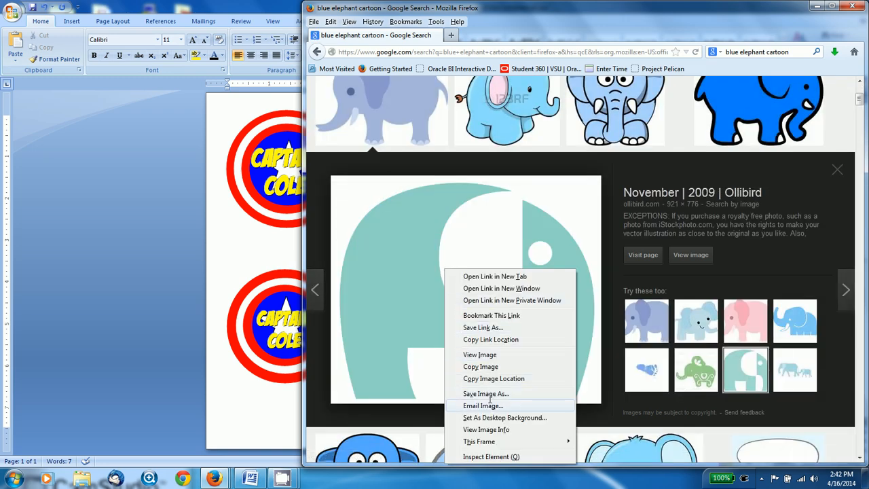
pyautogui.click(486, 394)
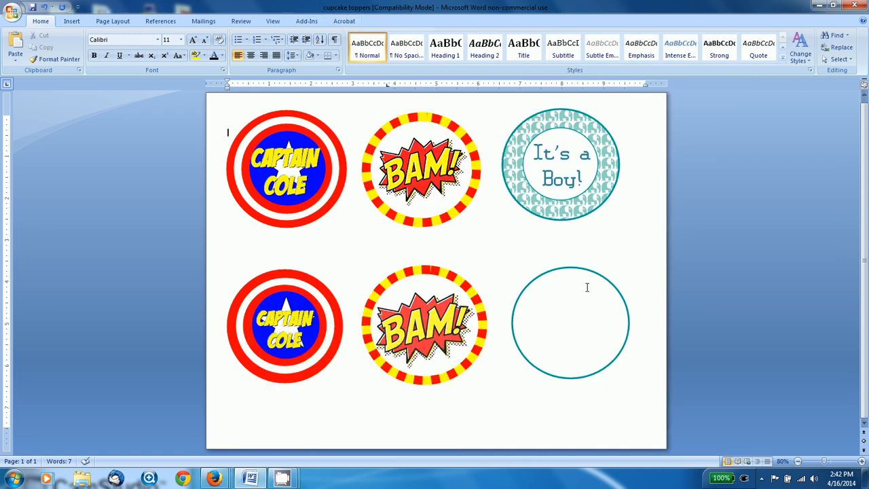
# Try a light gradient and then a checkered pattern fill on the bottom-right circle
pyautogui.click(570, 323)
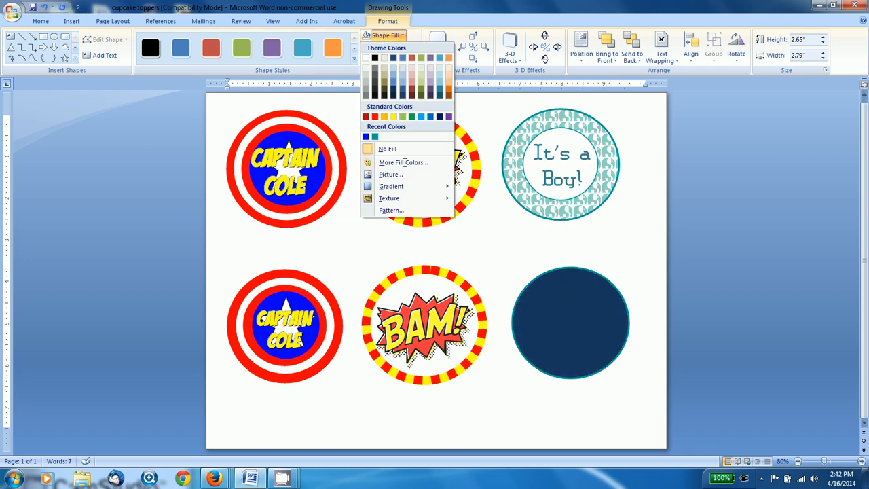
pyautogui.click(391, 186)
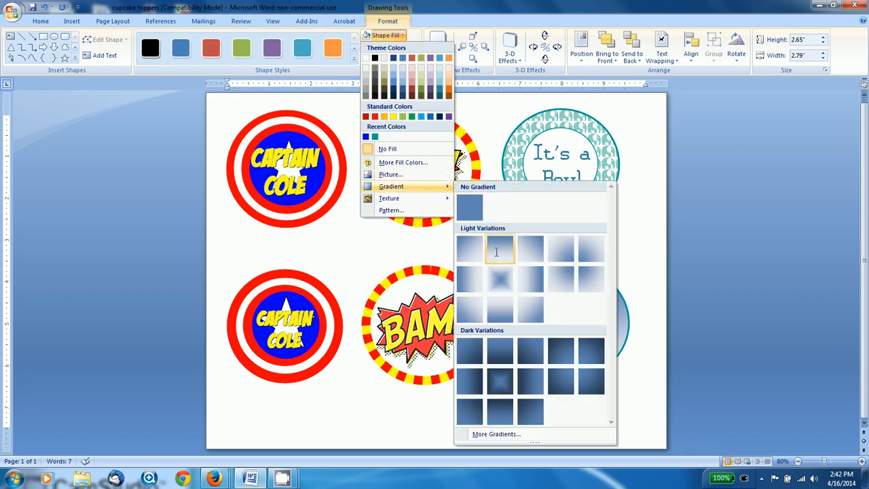
pyautogui.click(501, 248)
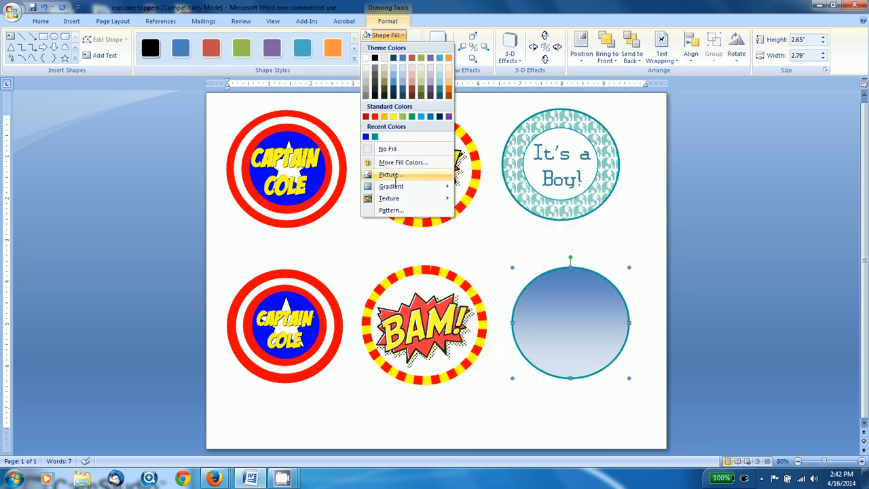
pyautogui.click(391, 209)
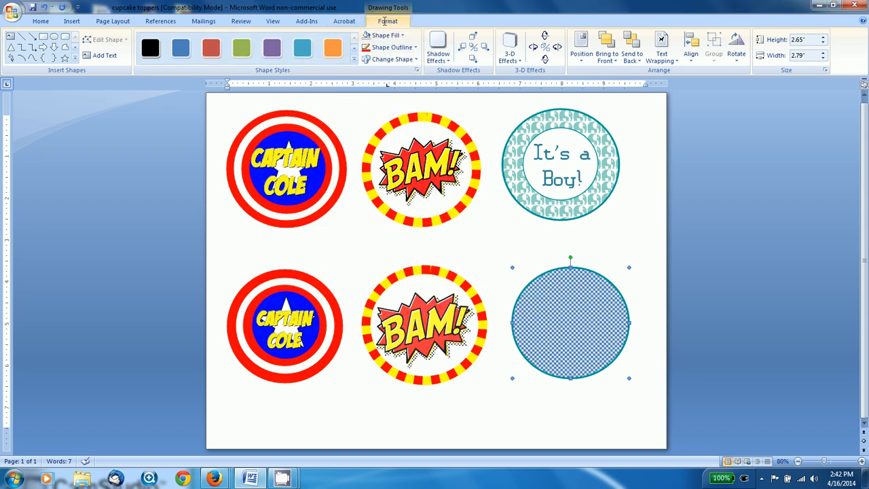
# Fill the circle with the teal elephant picture as a custom texture
pyautogui.click(384, 34)
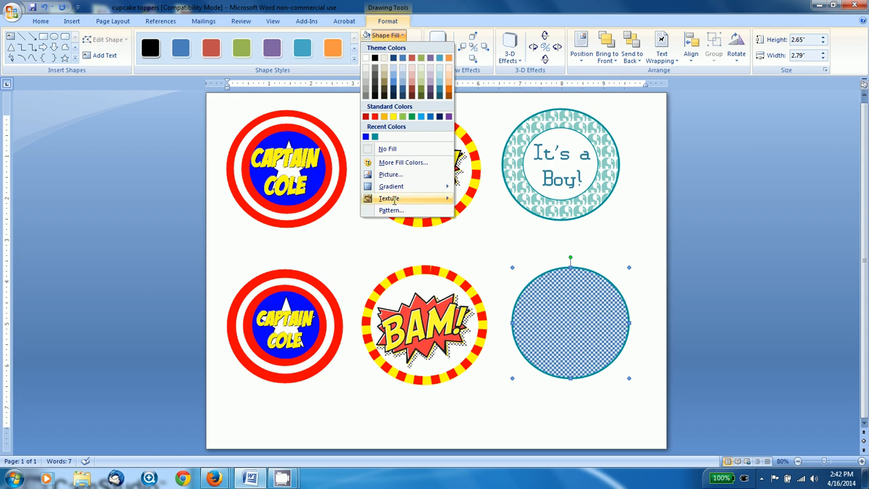
pyautogui.click(389, 198)
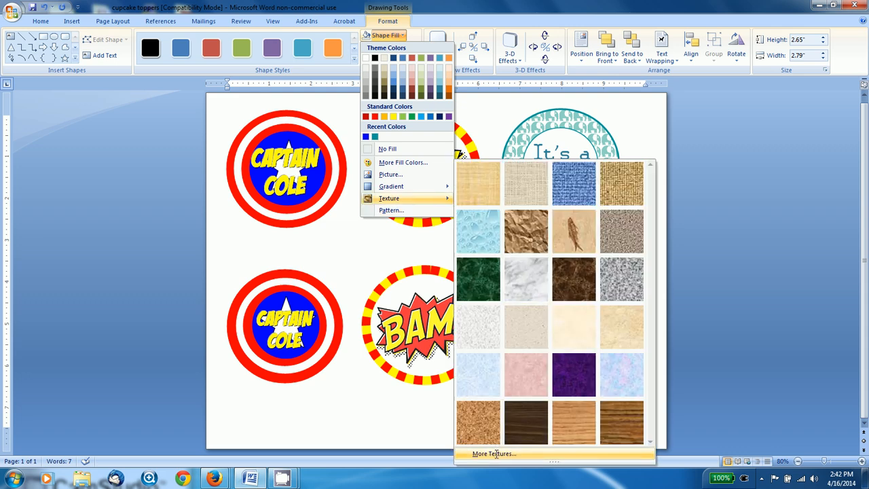
pyautogui.click(494, 453)
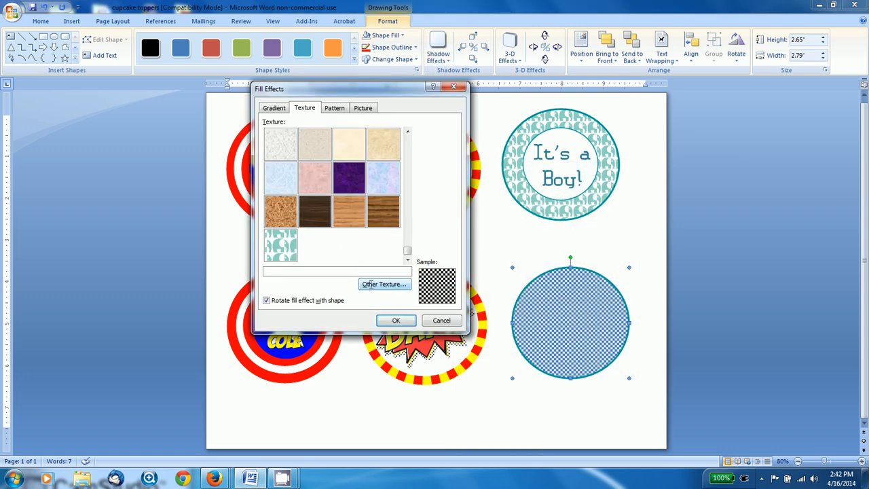
pyautogui.click(385, 284)
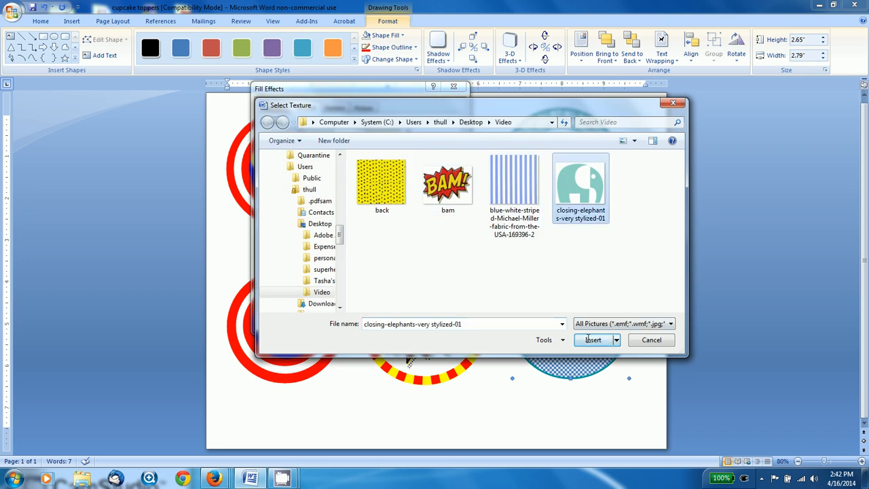
pyautogui.click(592, 340)
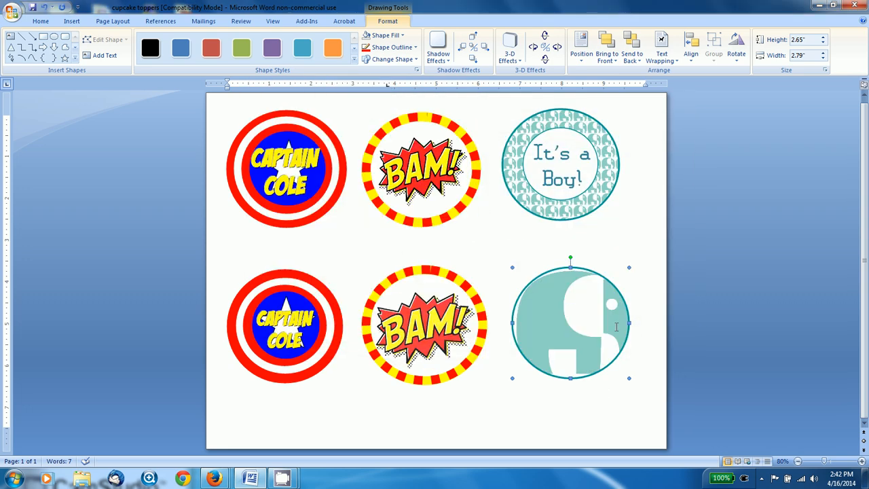
pyautogui.click(11, 478)
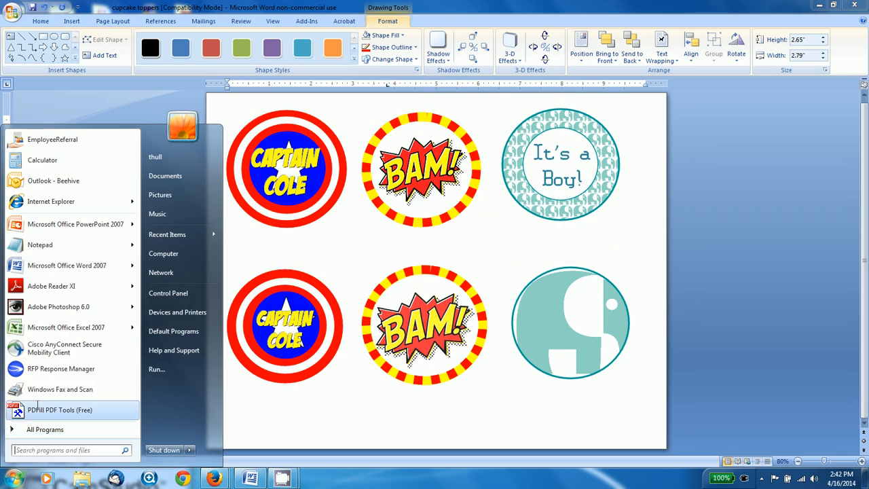
# Open the elephant picture in Paint and resize it to 10 percent
pyautogui.write('pia')
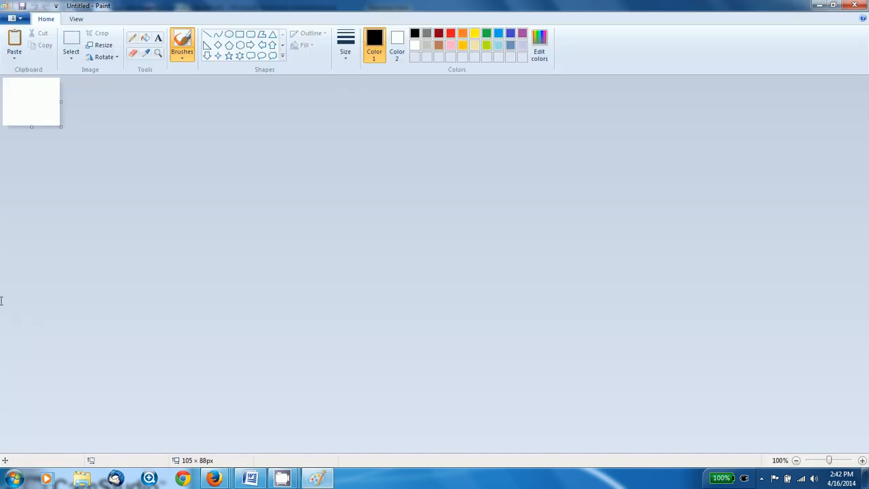
pyautogui.moveTo(203, 112)
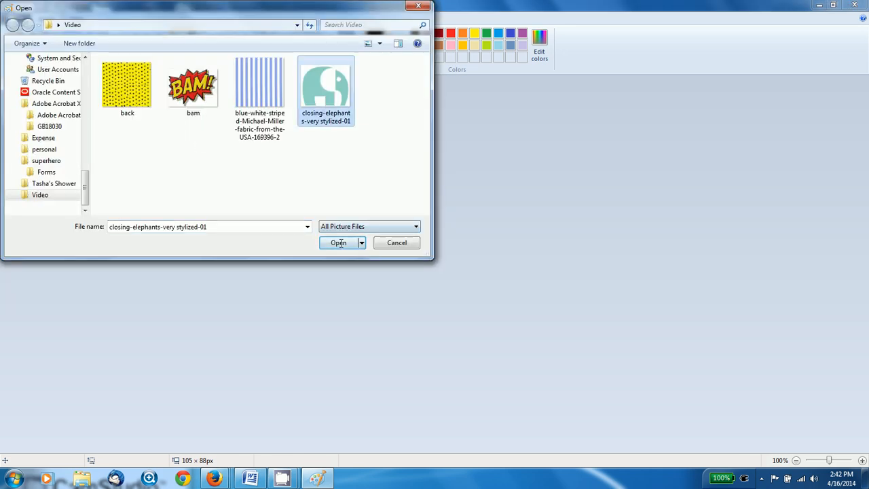
pyautogui.click(339, 243)
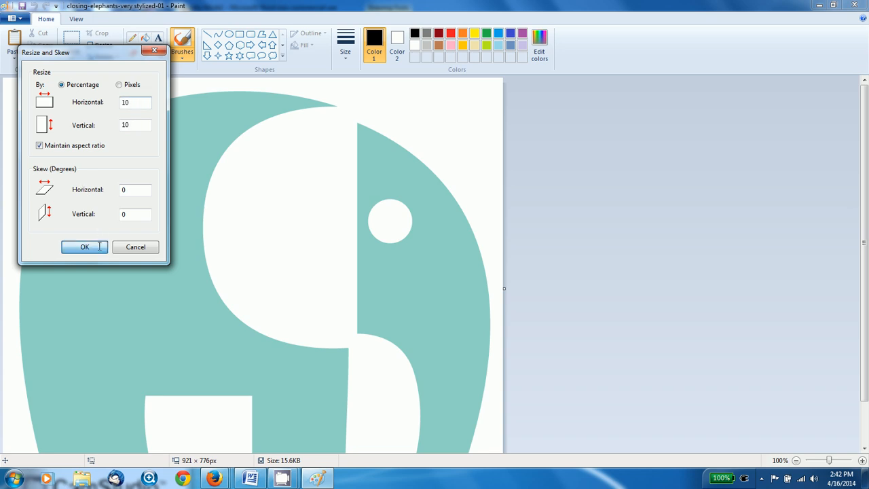
pyautogui.click(13, 18)
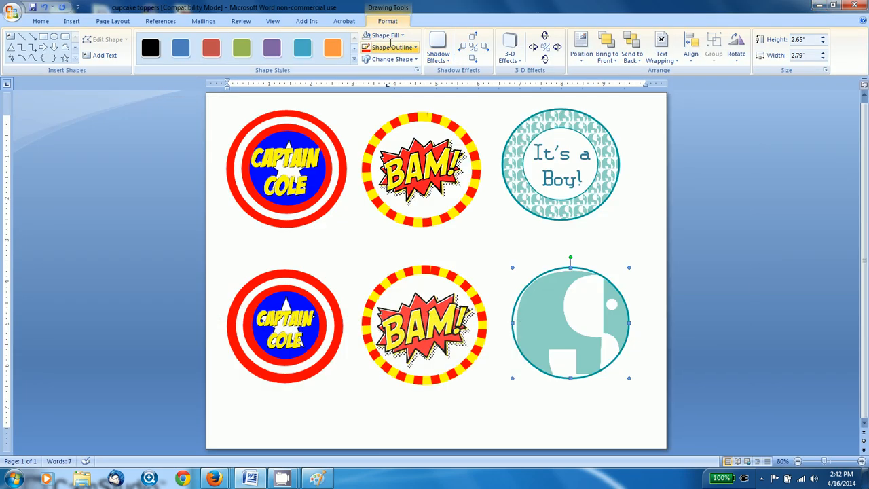
# Apply the resized elephant image as a tiled texture fill on the circle
pyautogui.click(385, 34)
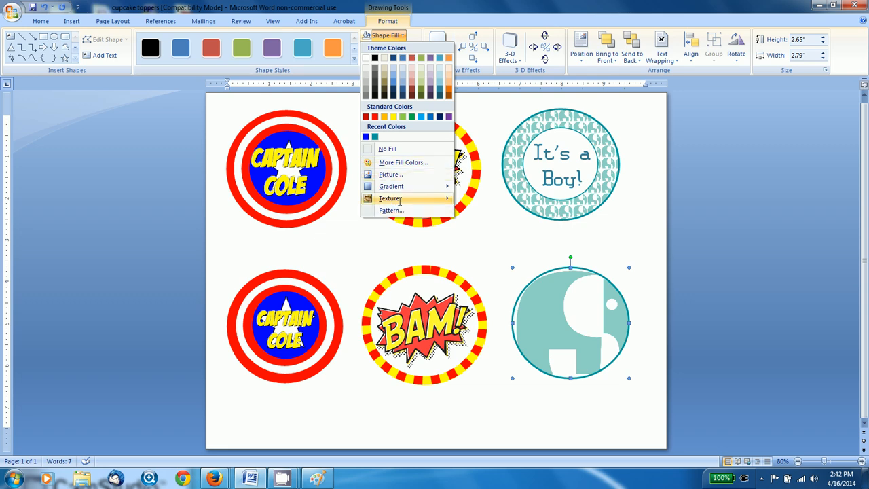
pyautogui.click(390, 198)
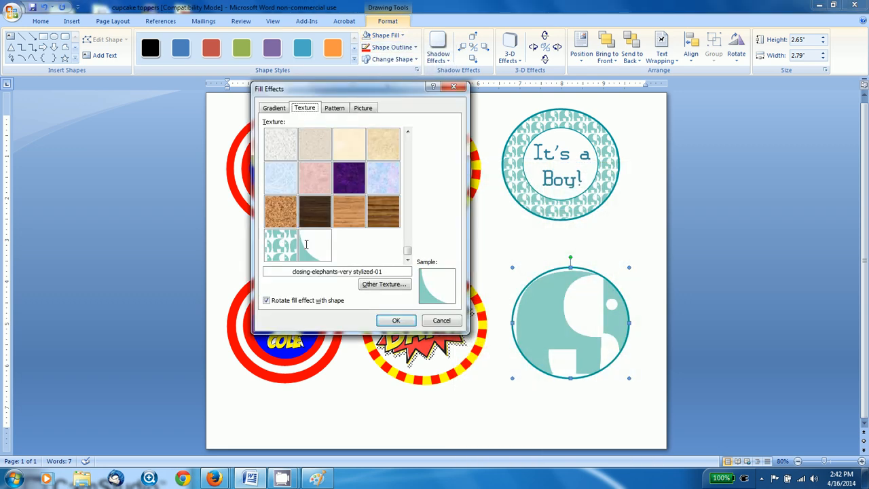
pyautogui.click(385, 284)
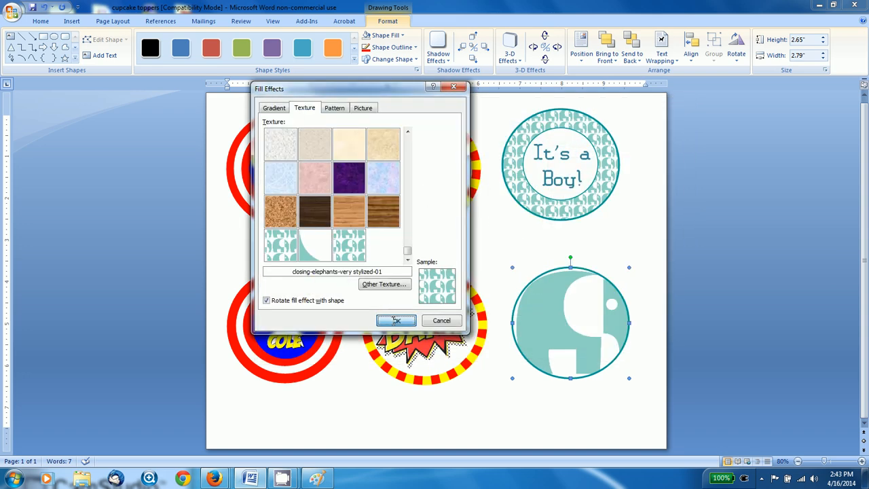
pyautogui.click(396, 320)
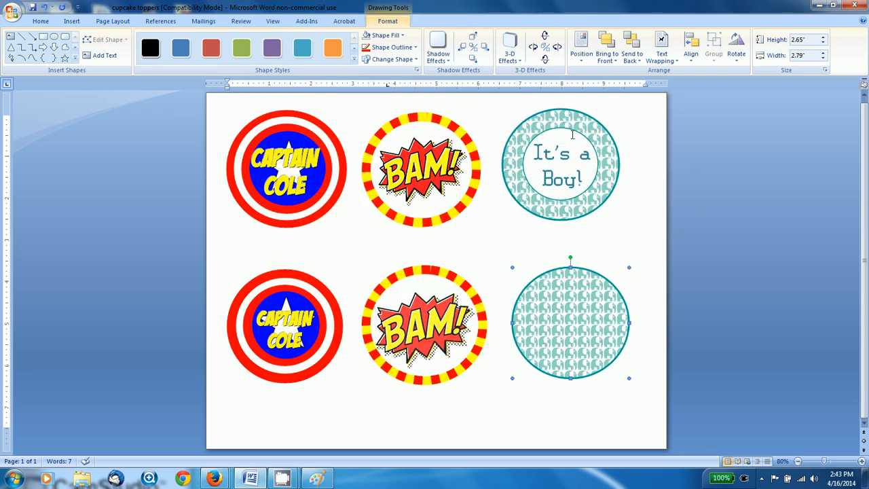
# Add a text box inside the circle and set its shape fill
pyautogui.click(72, 21)
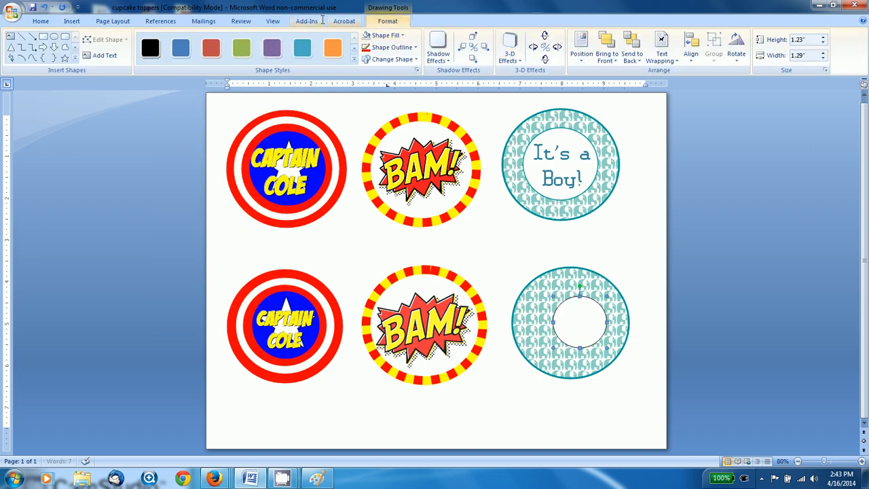
pyautogui.click(72, 21)
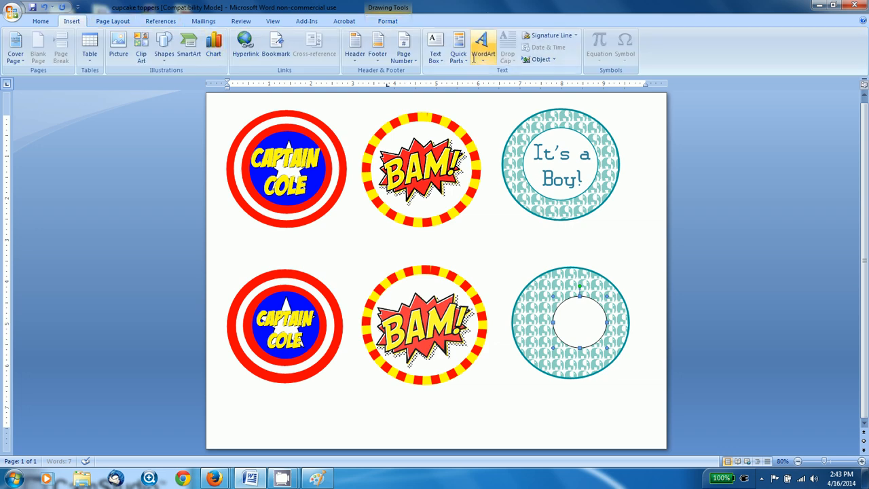
pyautogui.click(436, 48)
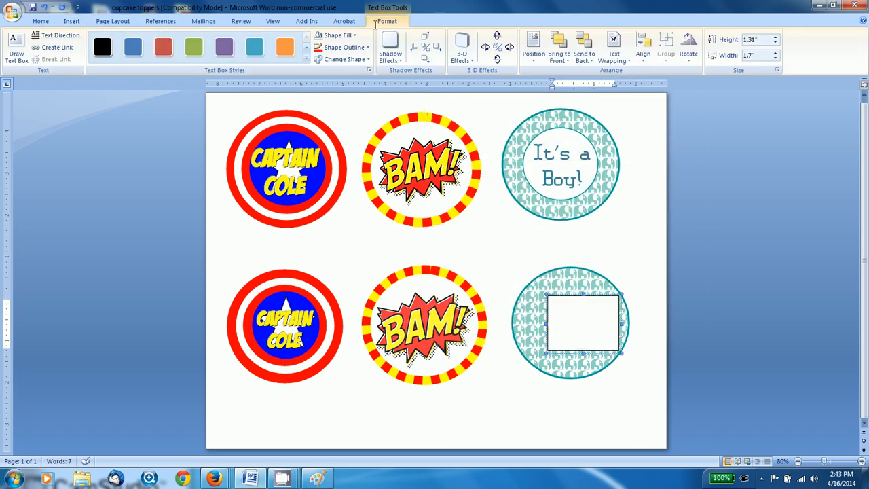
pyautogui.click(338, 34)
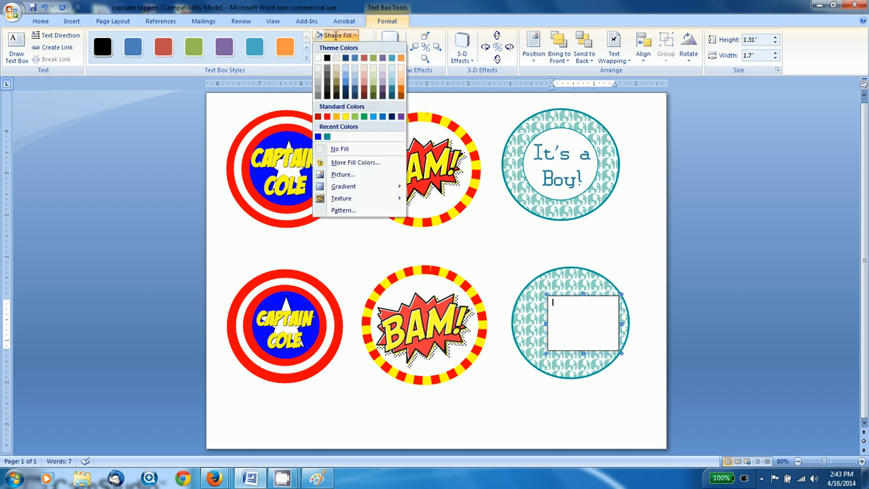
pyautogui.click(344, 47)
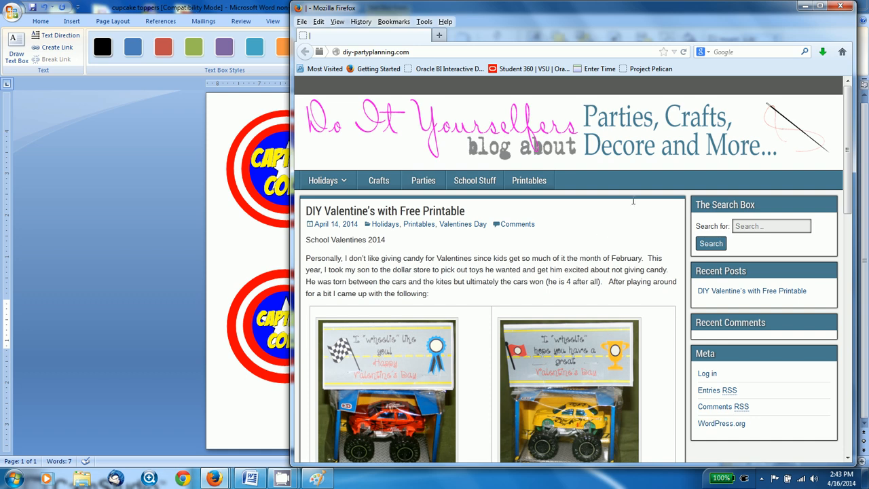
# Scroll down through the diy-partyplanning.com blog post
pyautogui.scroll(-3)
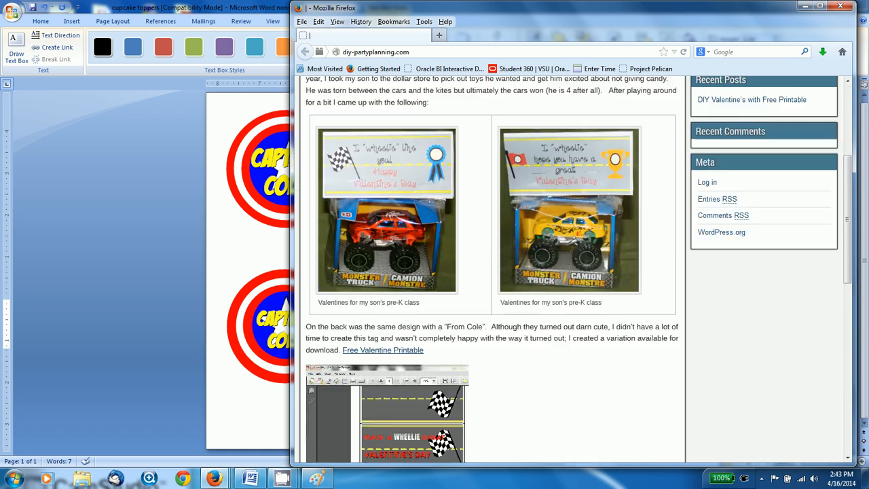
pyautogui.scroll(-3)
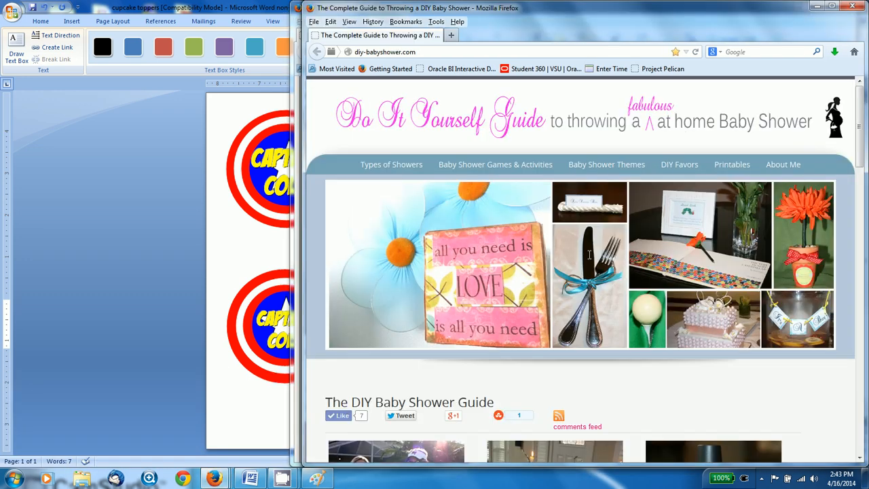
pyautogui.scroll(-3)
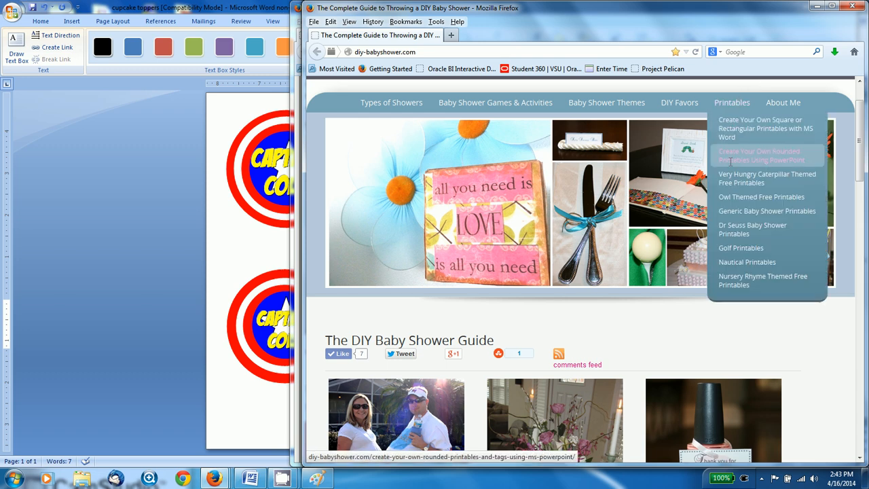
pyautogui.moveTo(675, 352)
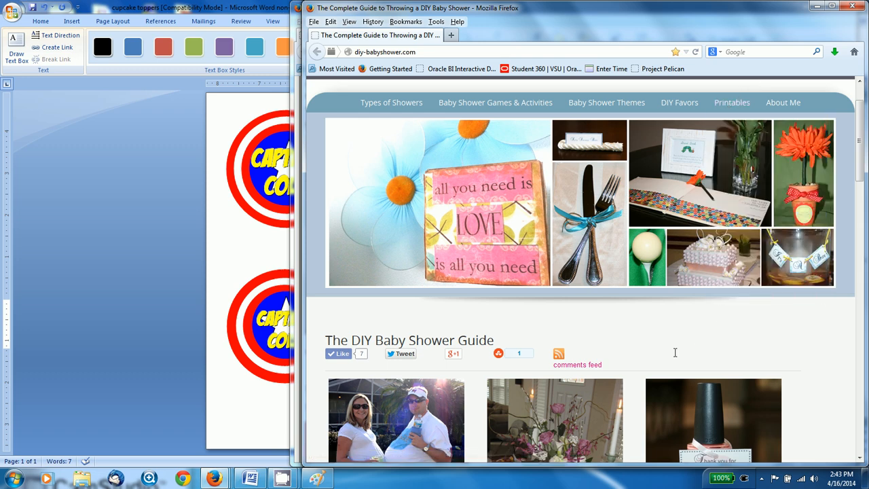